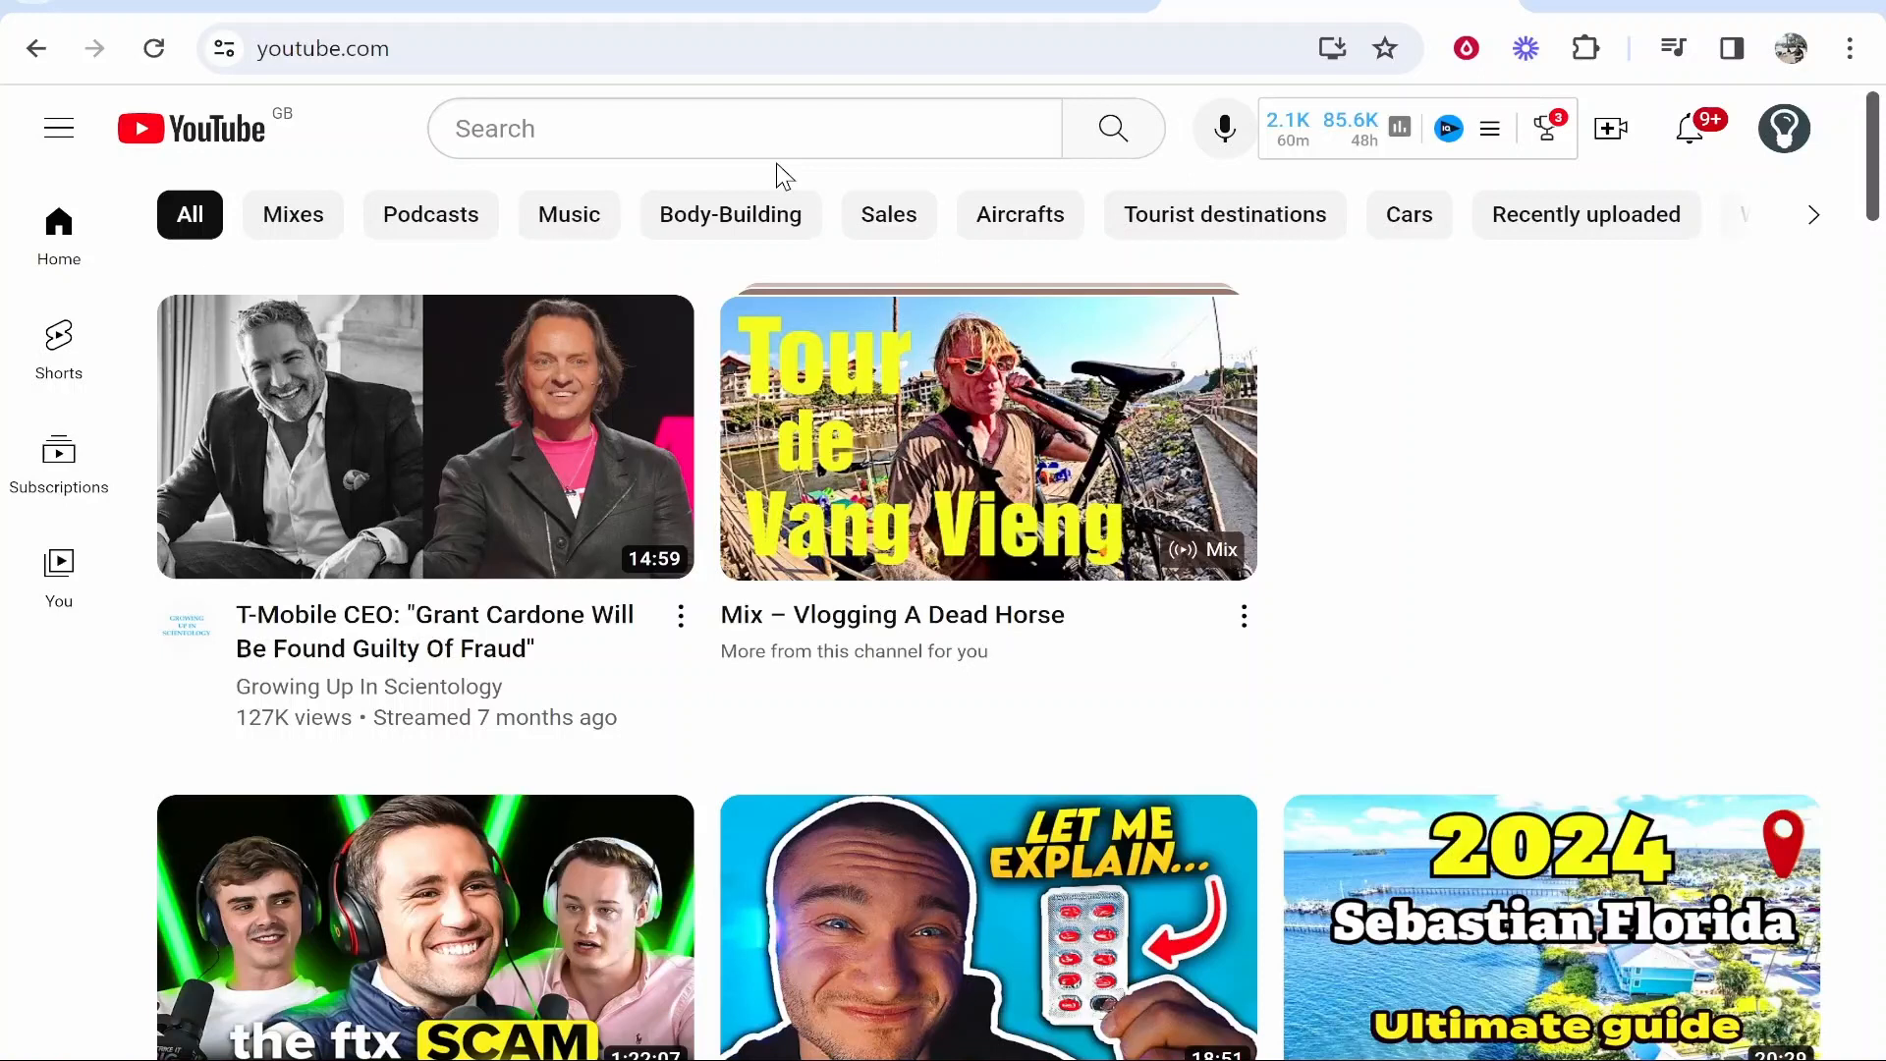
{"action": "mouse_move", "coordinate": [1803, 147]}
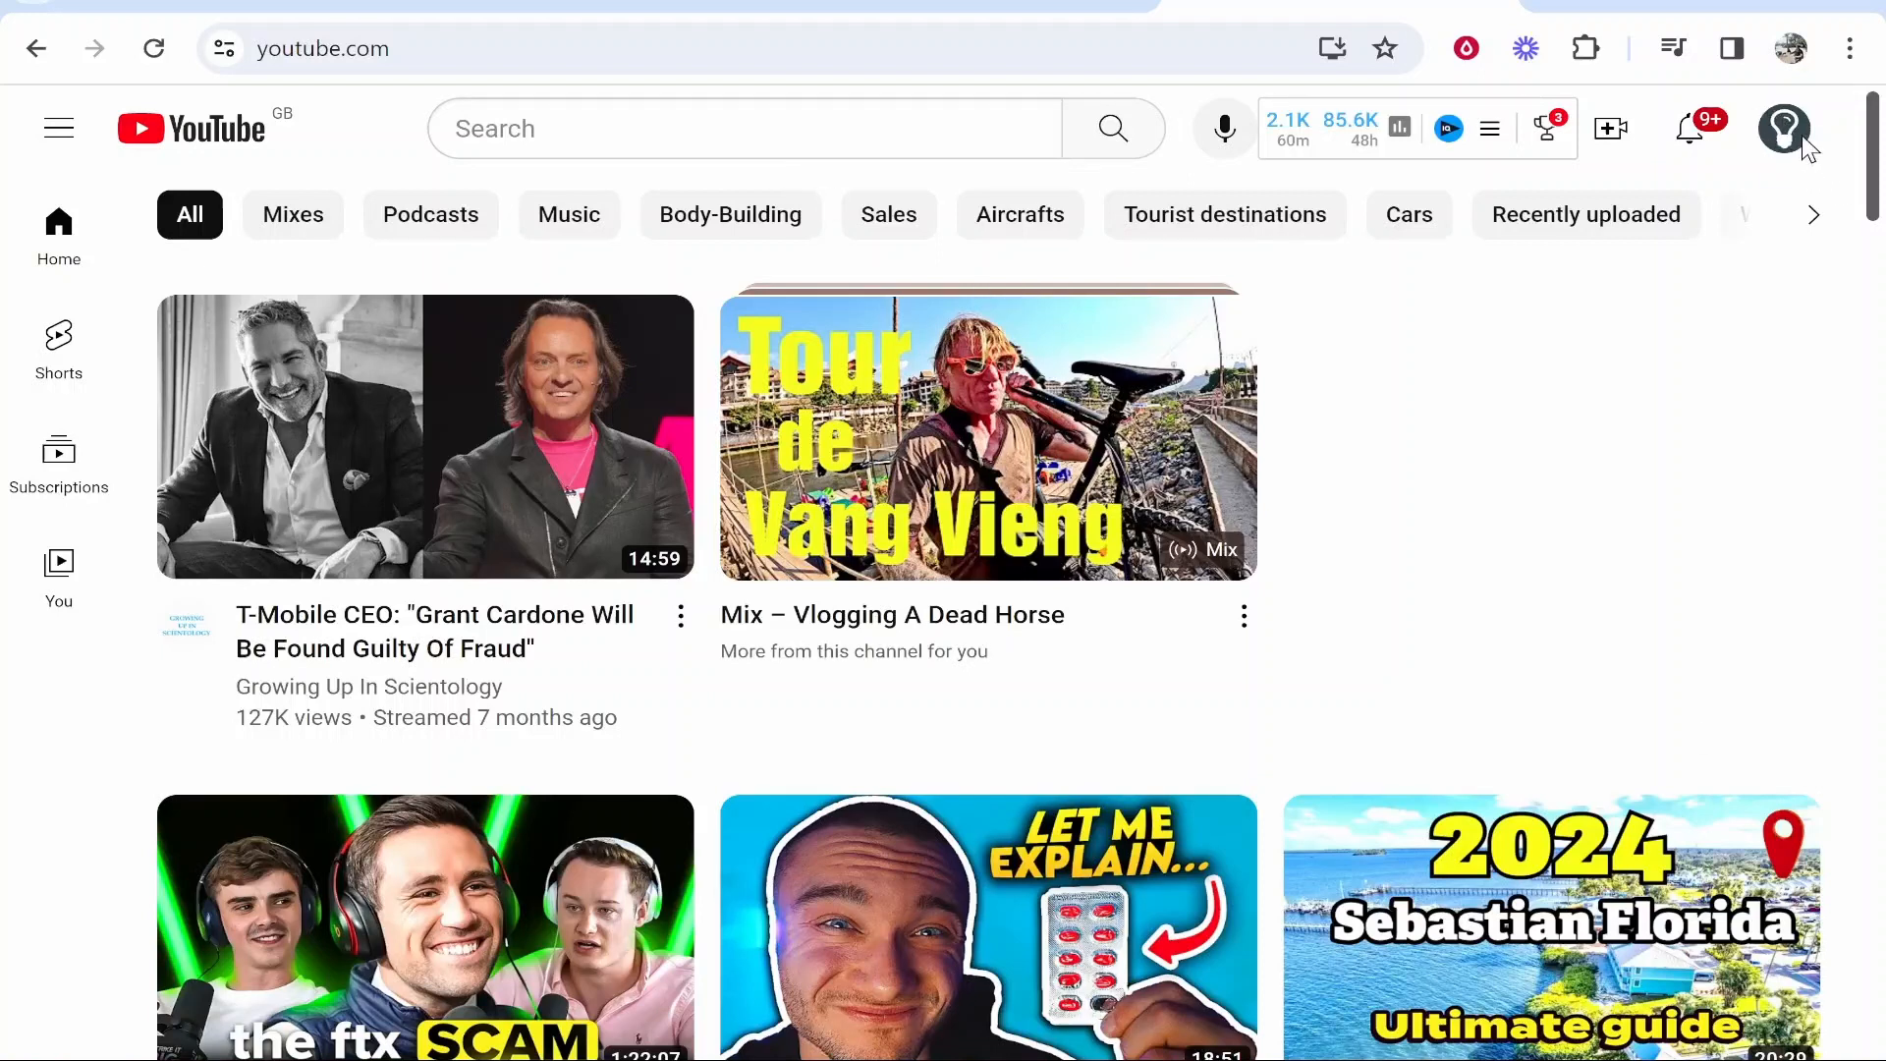
{"action": "mouse_move", "coordinate": [1739, 163]}
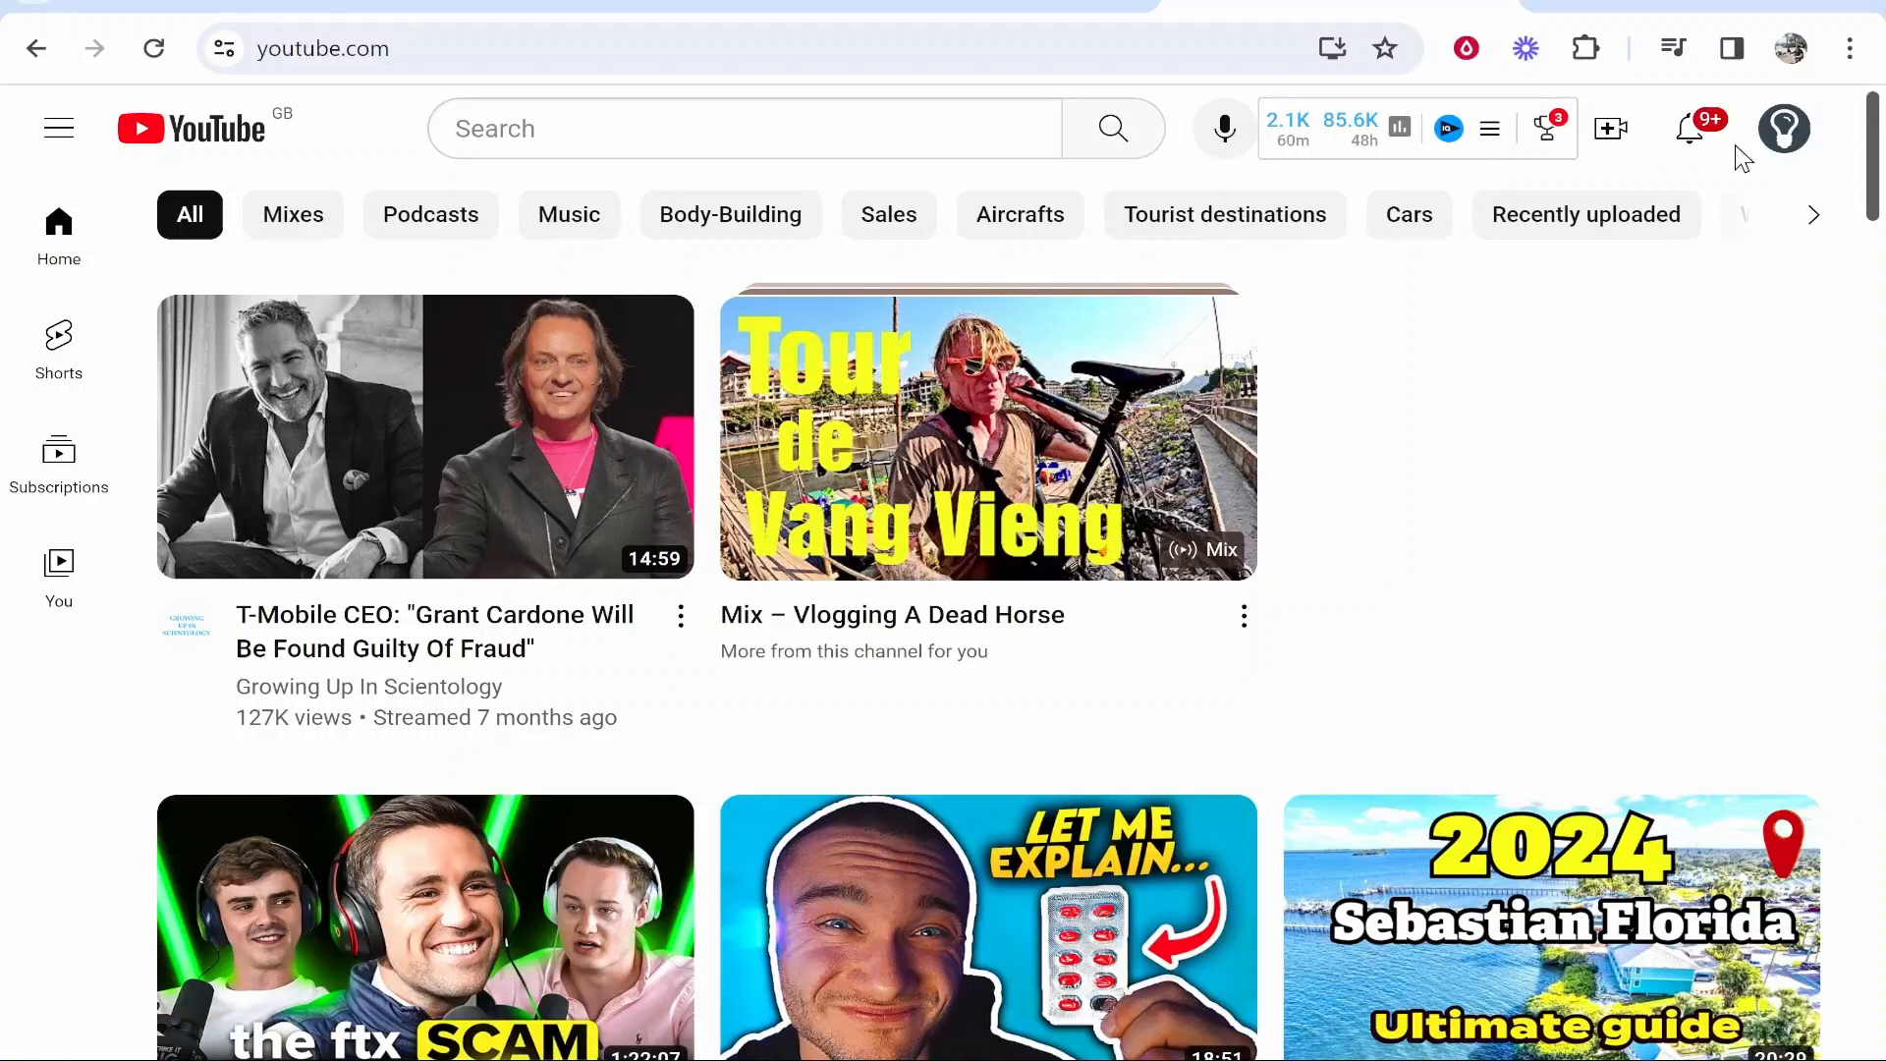
{"action": "mouse_move", "coordinate": [1784, 130]}
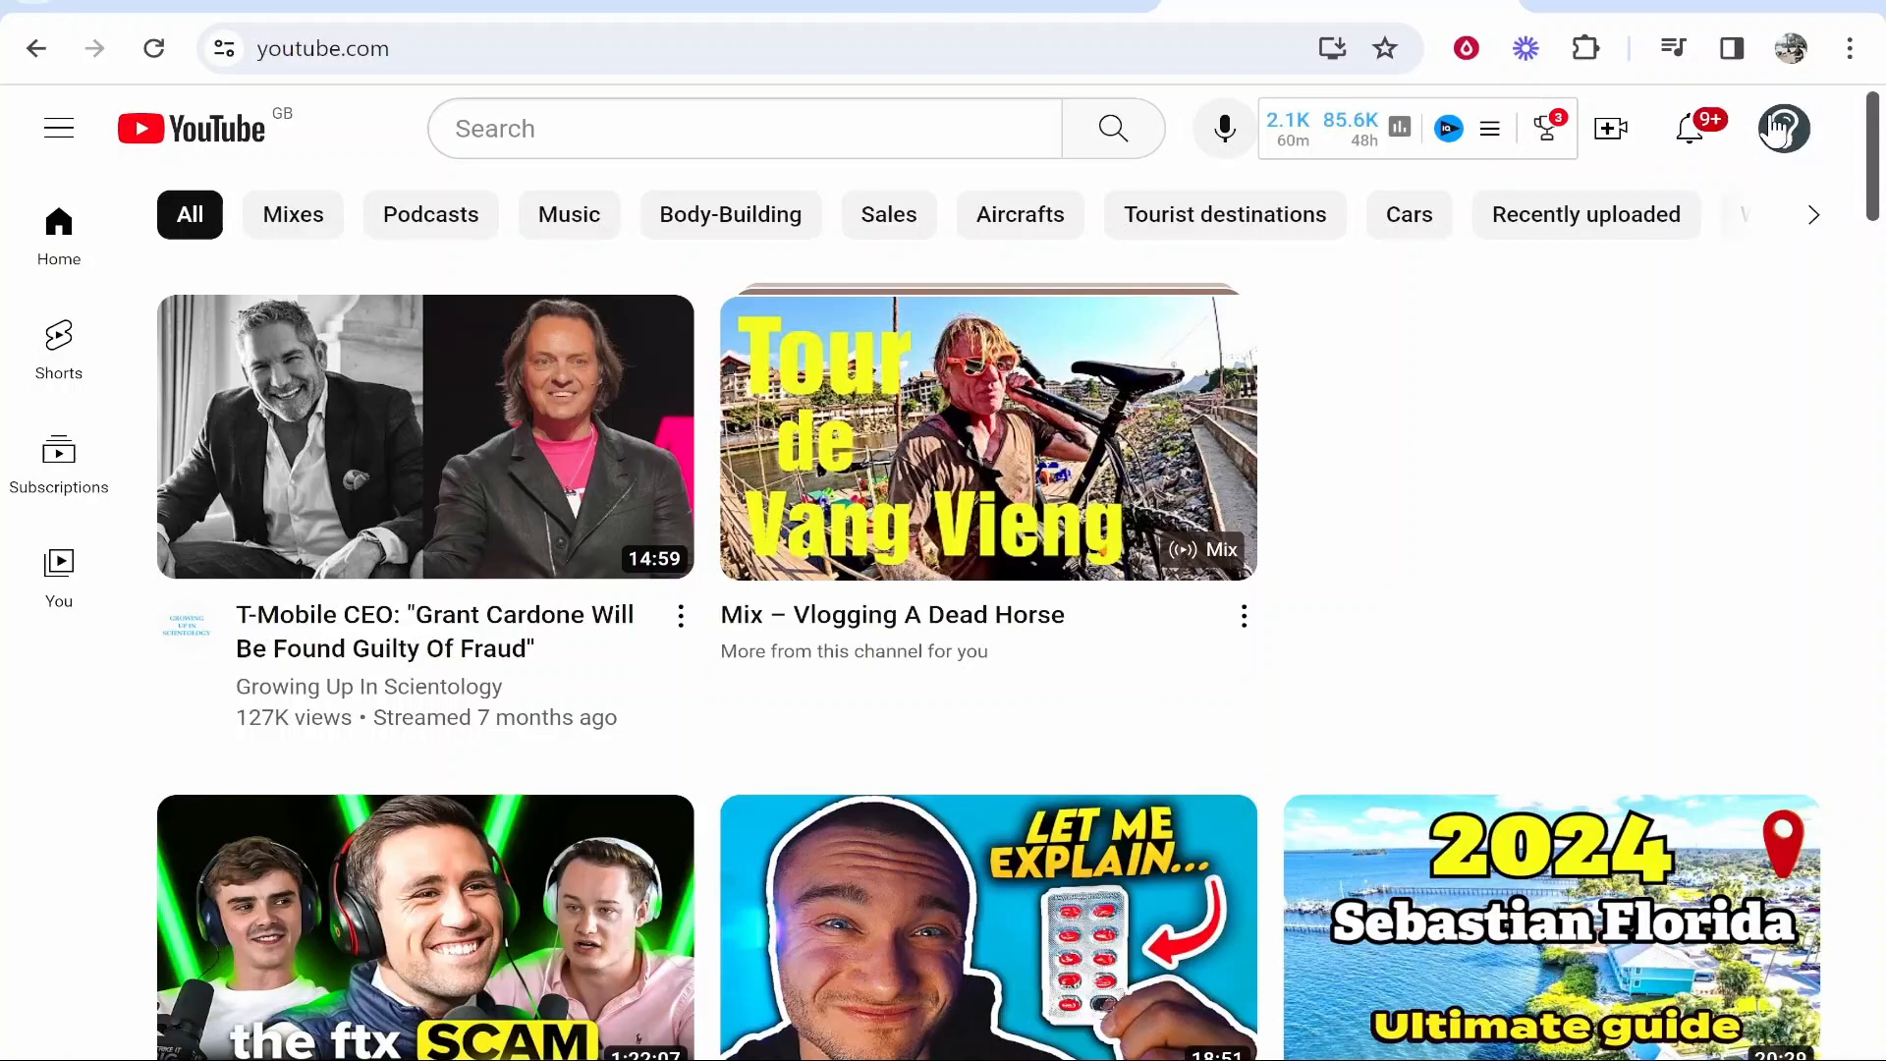
{"action": "mouse_move", "coordinate": [1784, 143]}
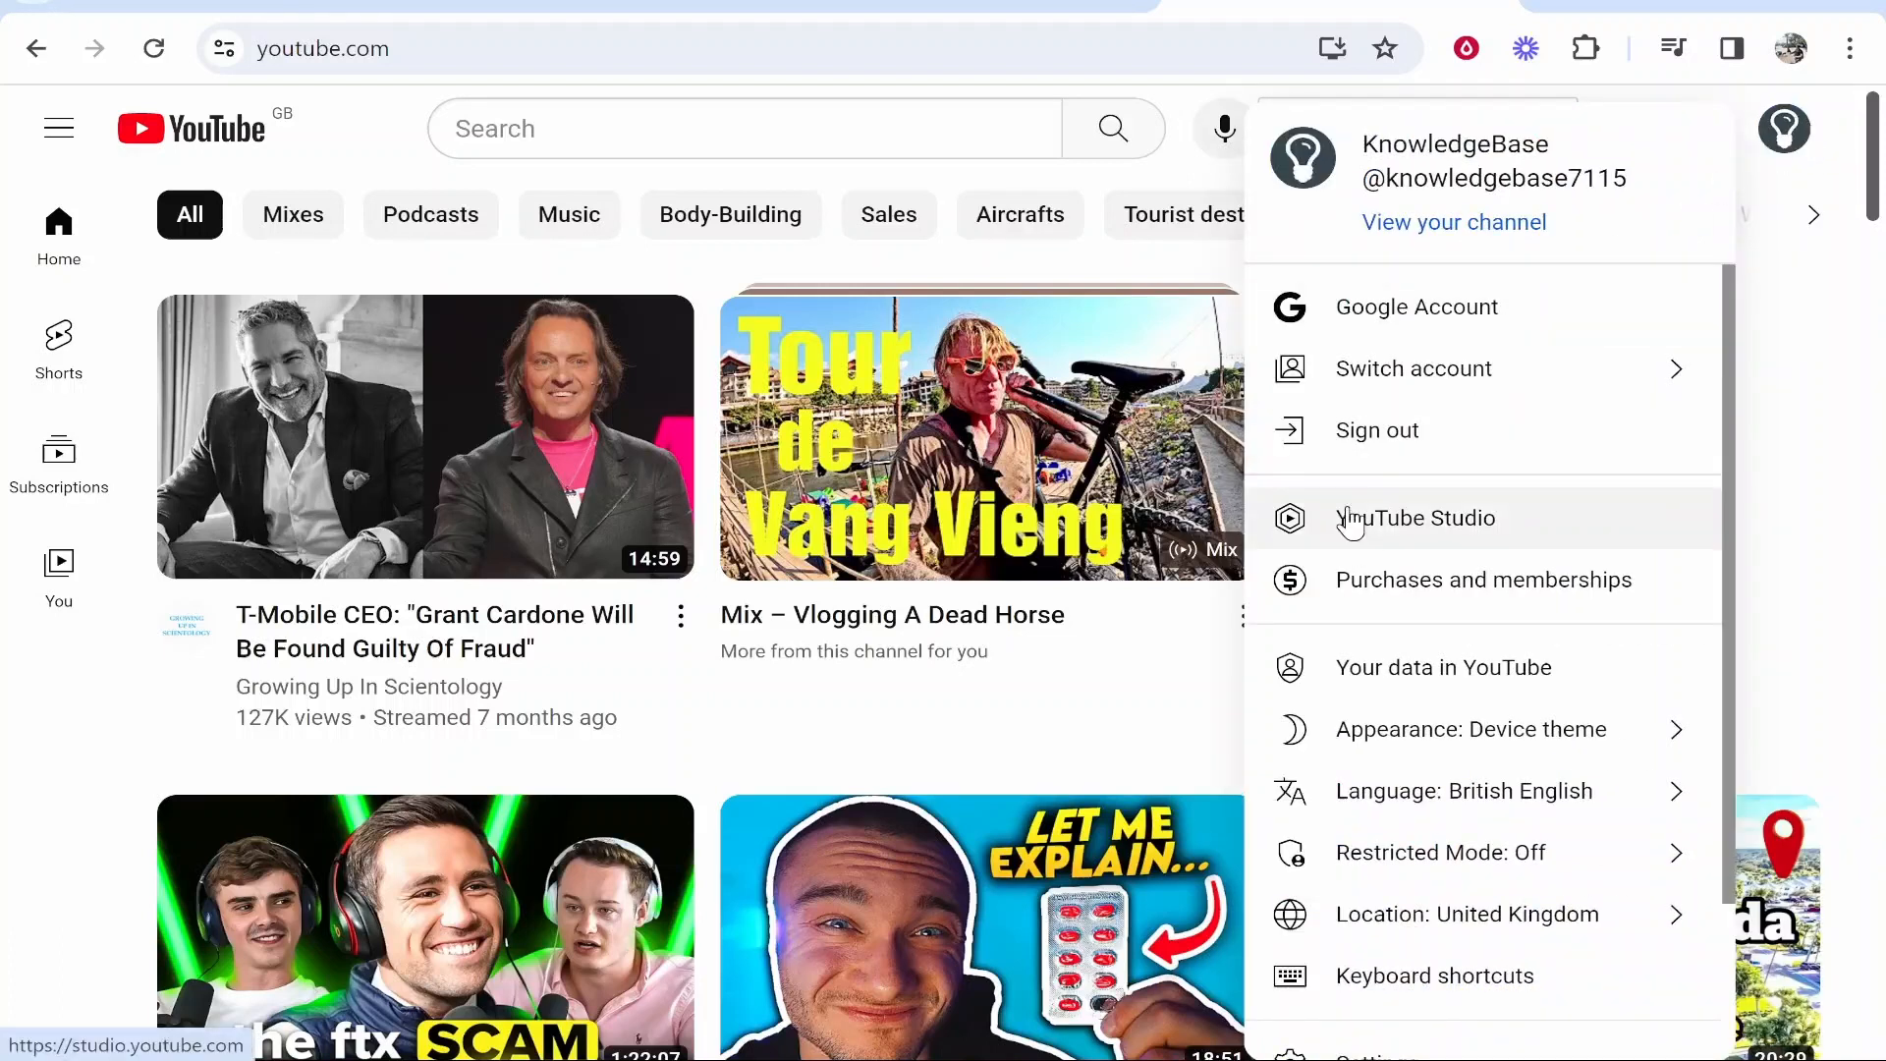
Step: Enter YouTube Studio and browse the Content video list down to the Facebook Marketplace video
{"action": "left_click", "coordinate": [1416, 517]}
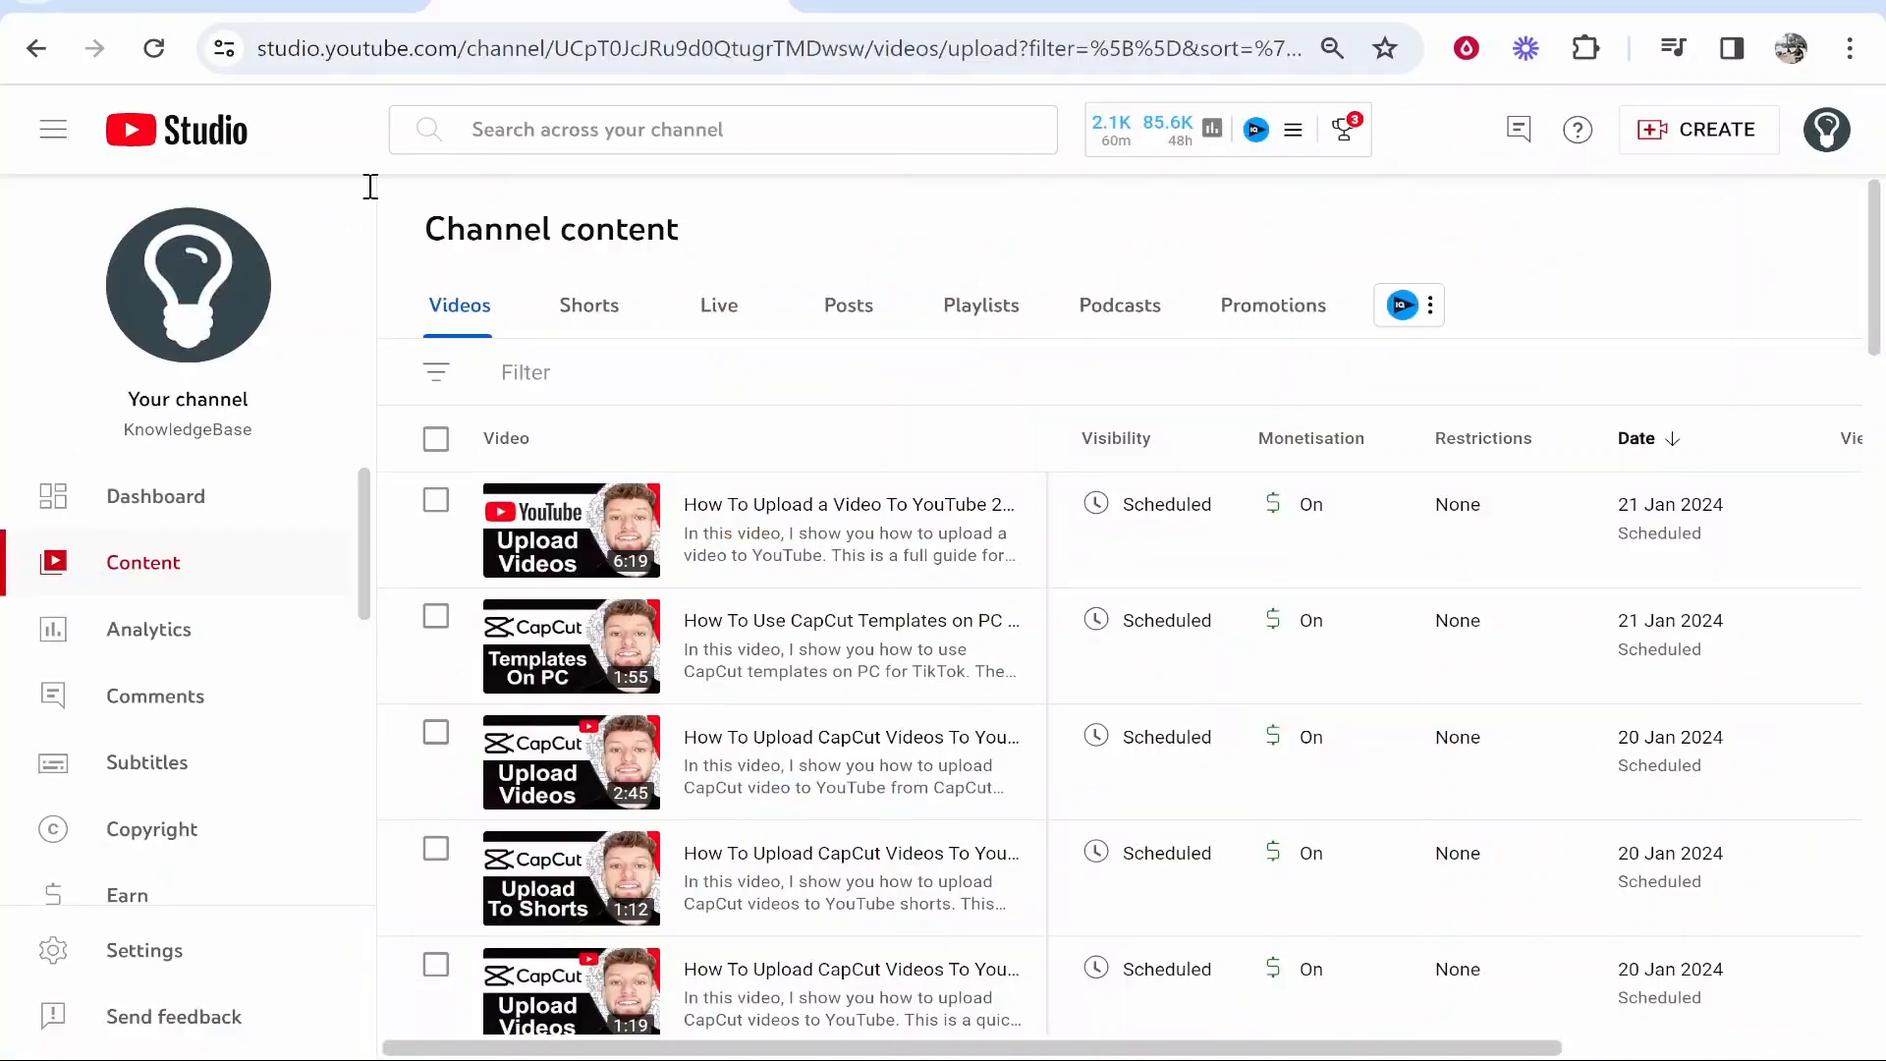
{"action": "mouse_move", "coordinate": [155, 495]}
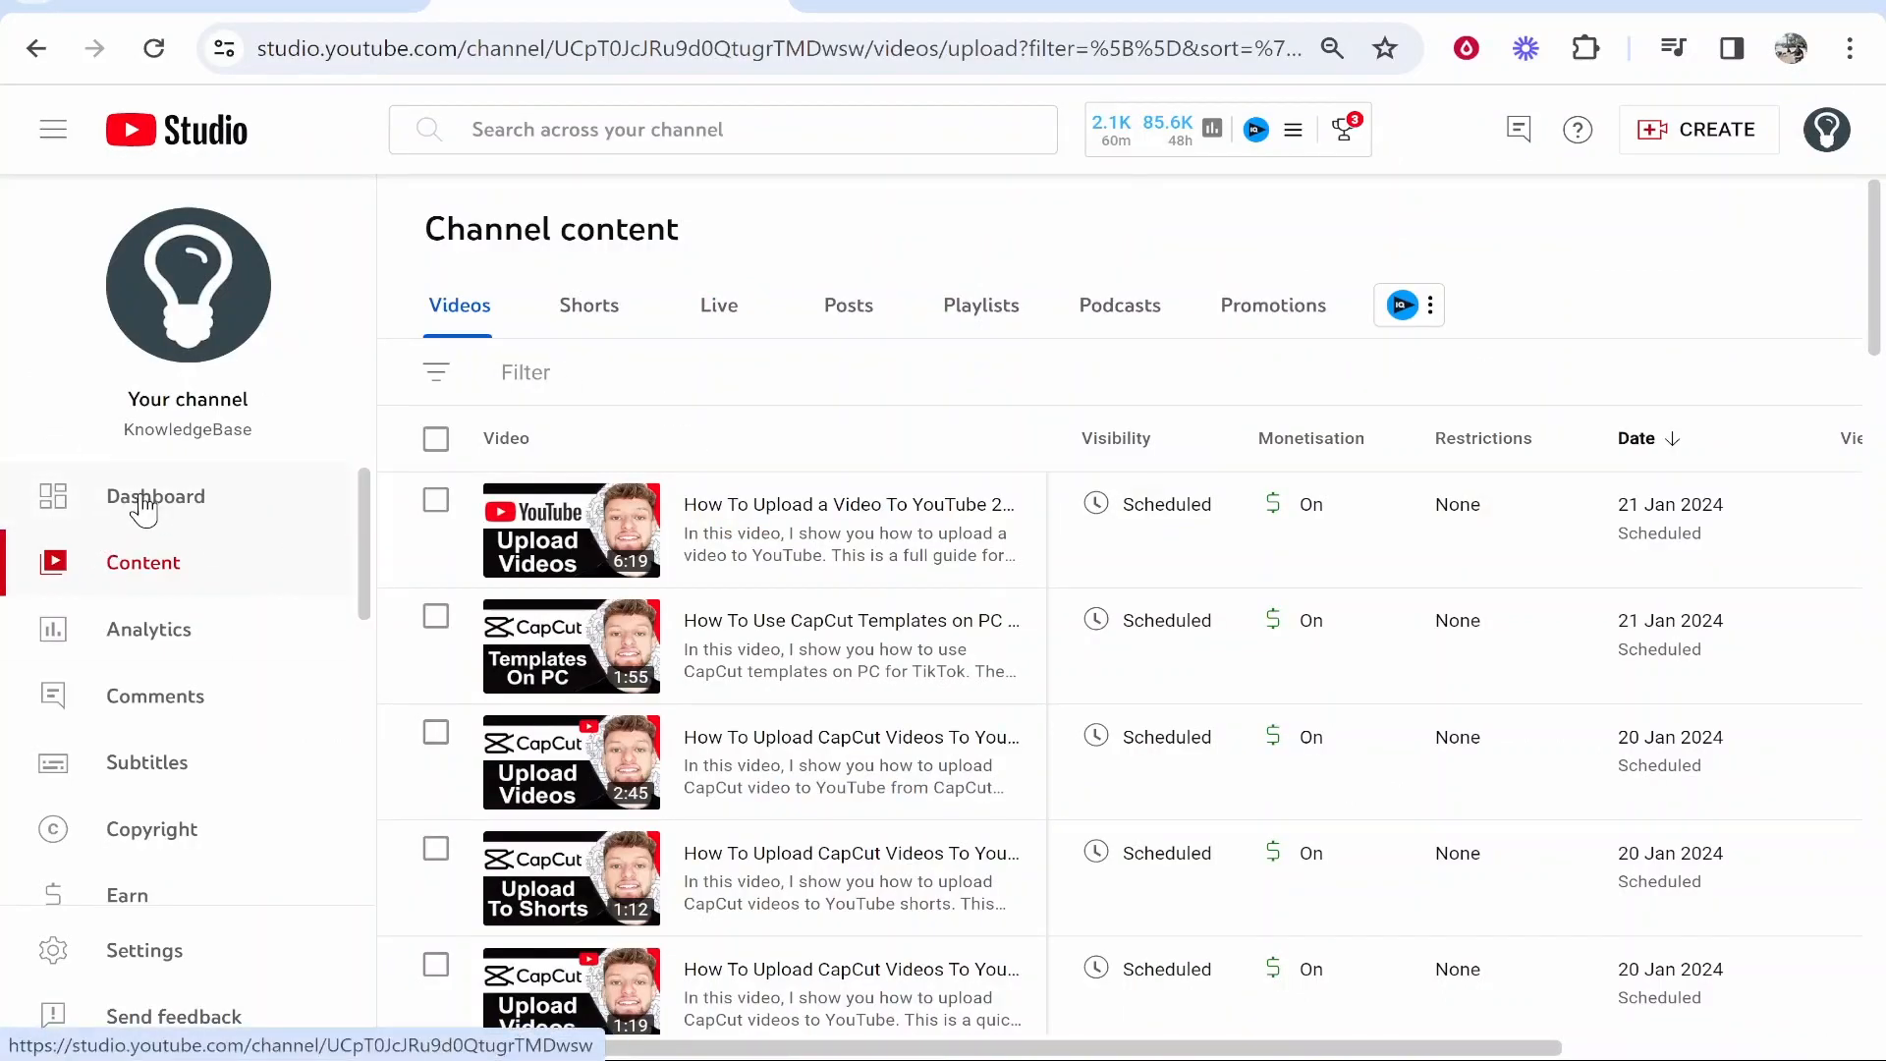
{"action": "mouse_move", "coordinate": [144, 562]}
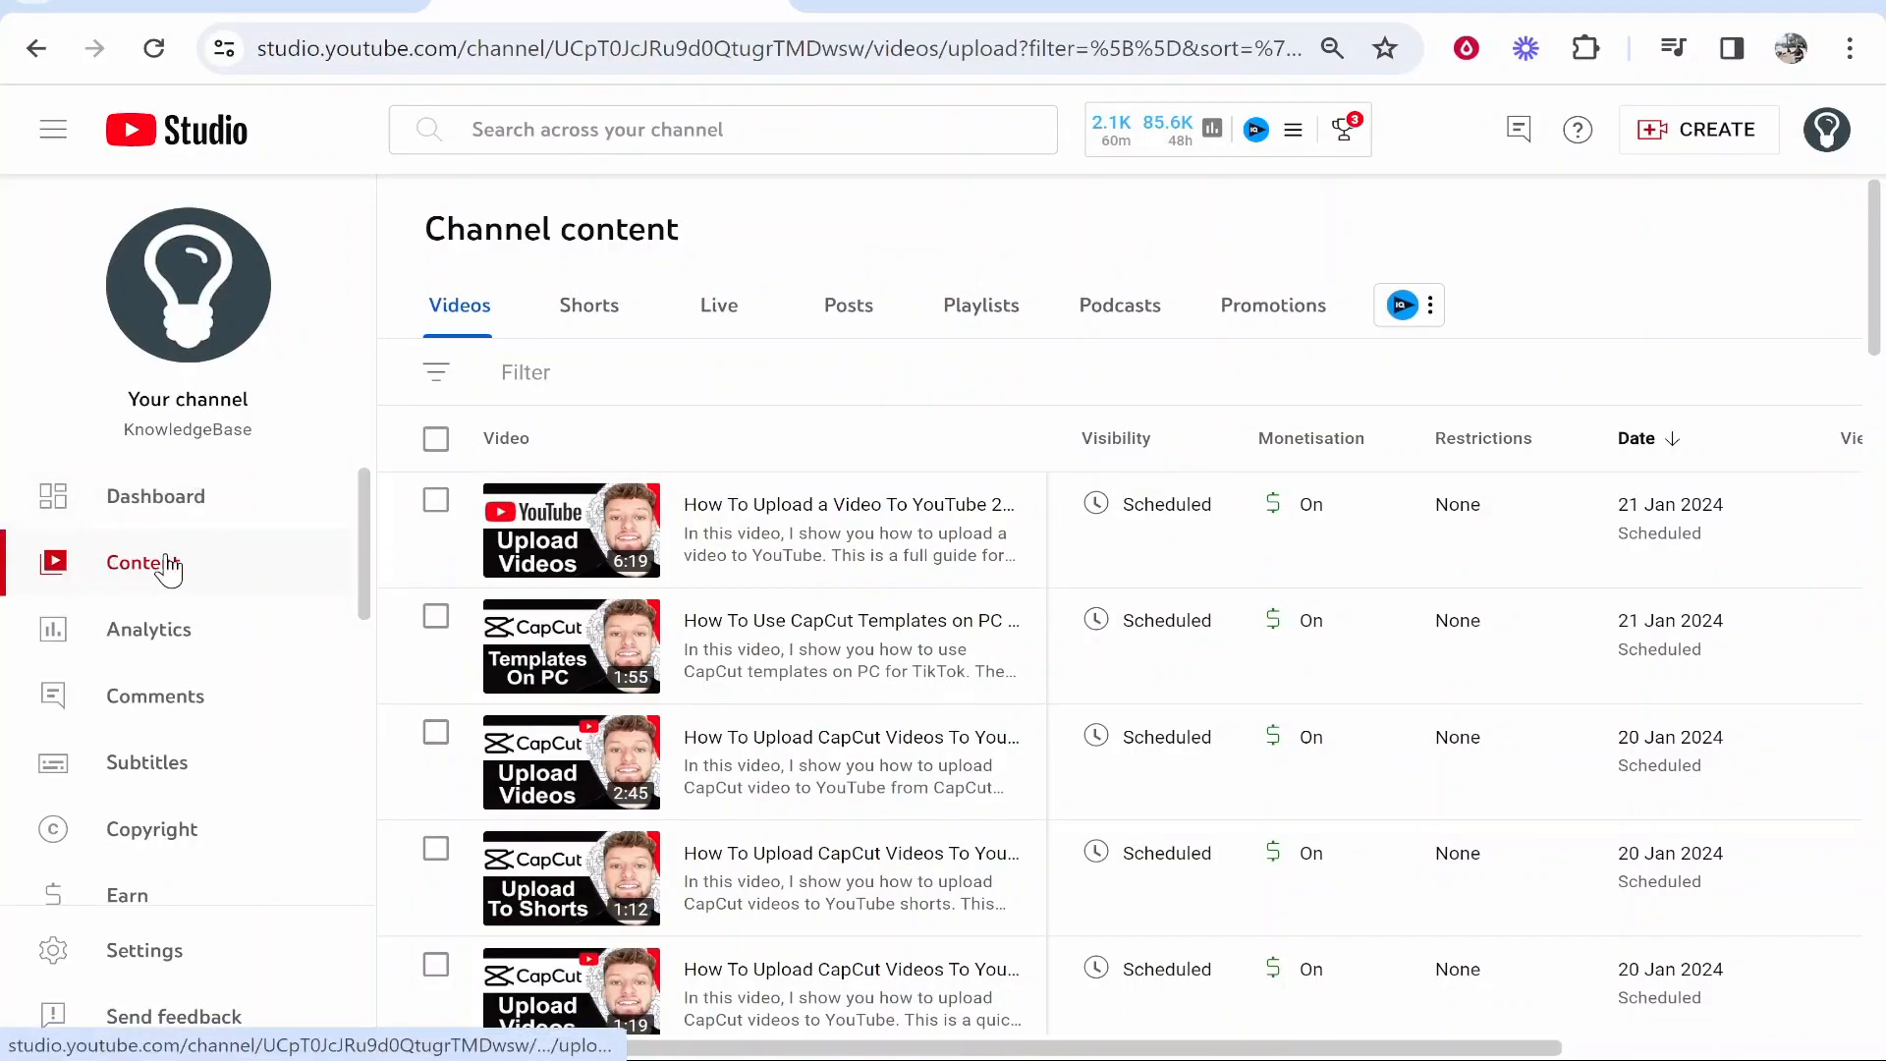
{"action": "scroll", "scroll_direction": "down", "scroll_amount": 3}
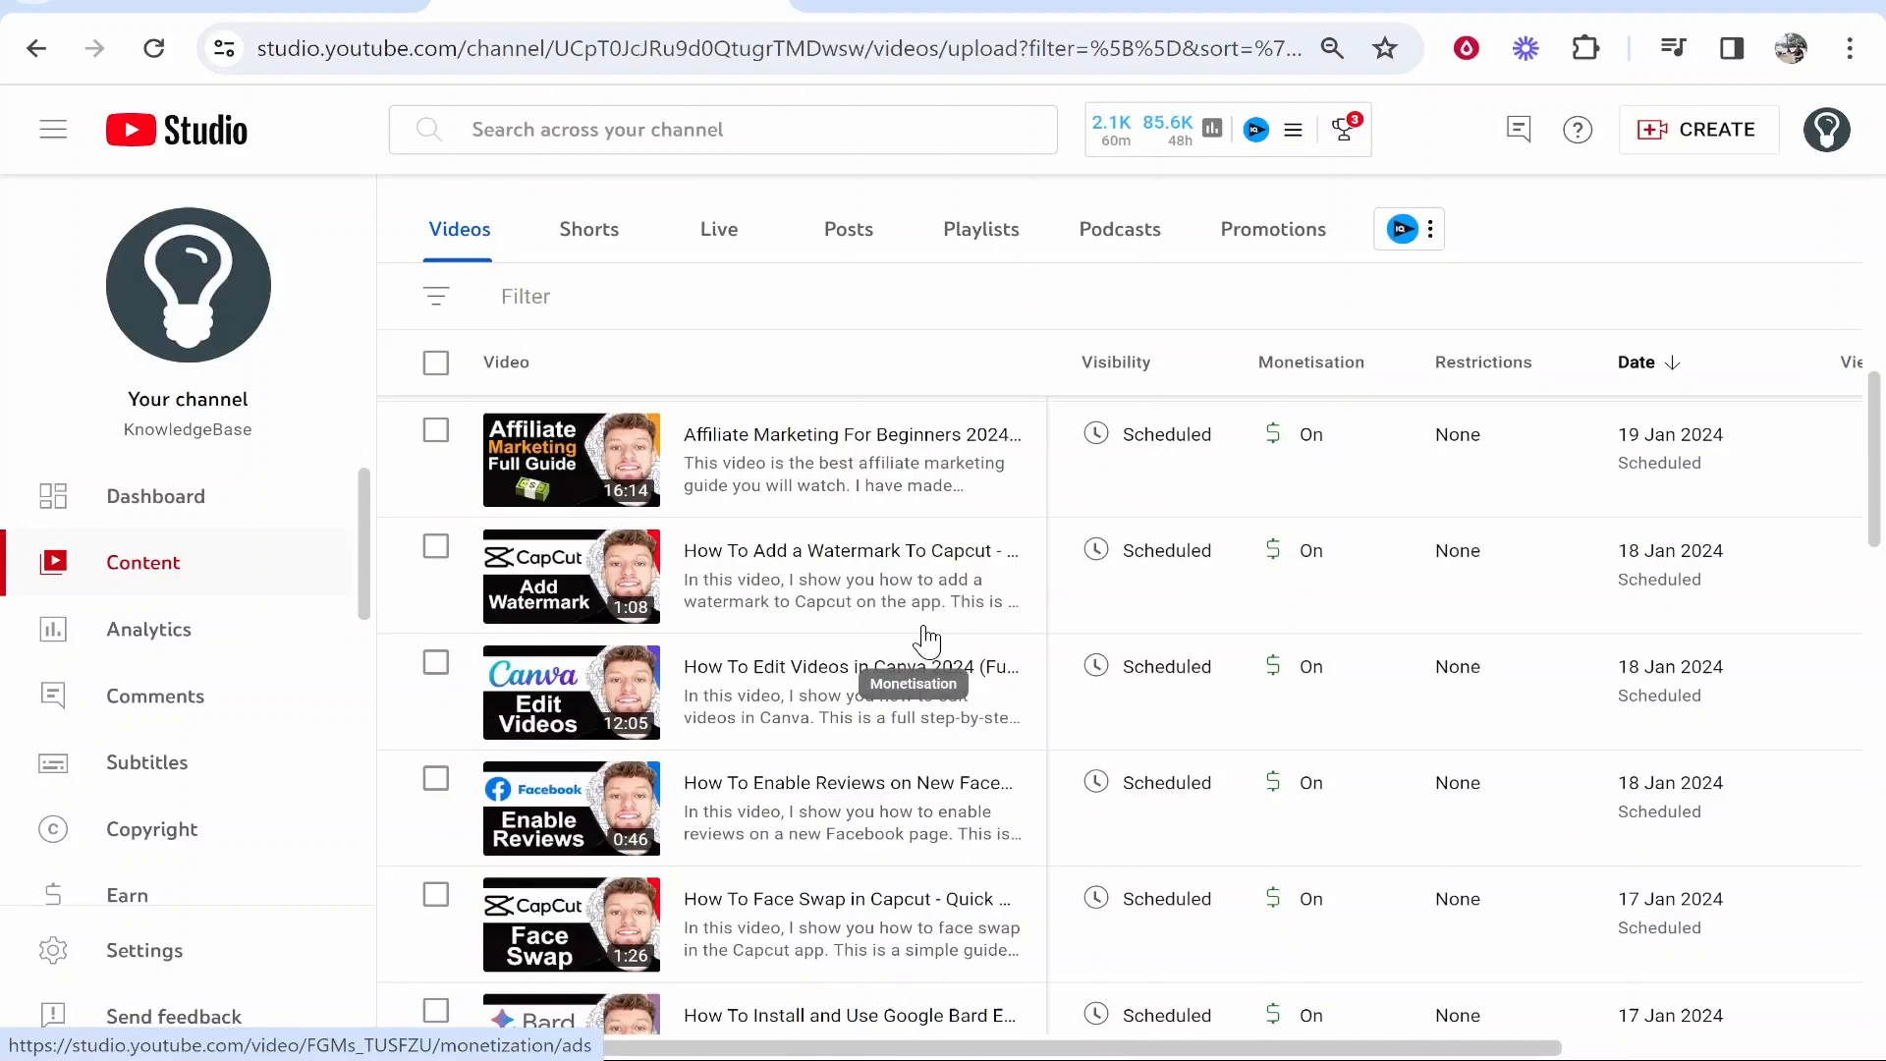
{"action": "scroll", "scroll_direction": "up", "scroll_amount": 3}
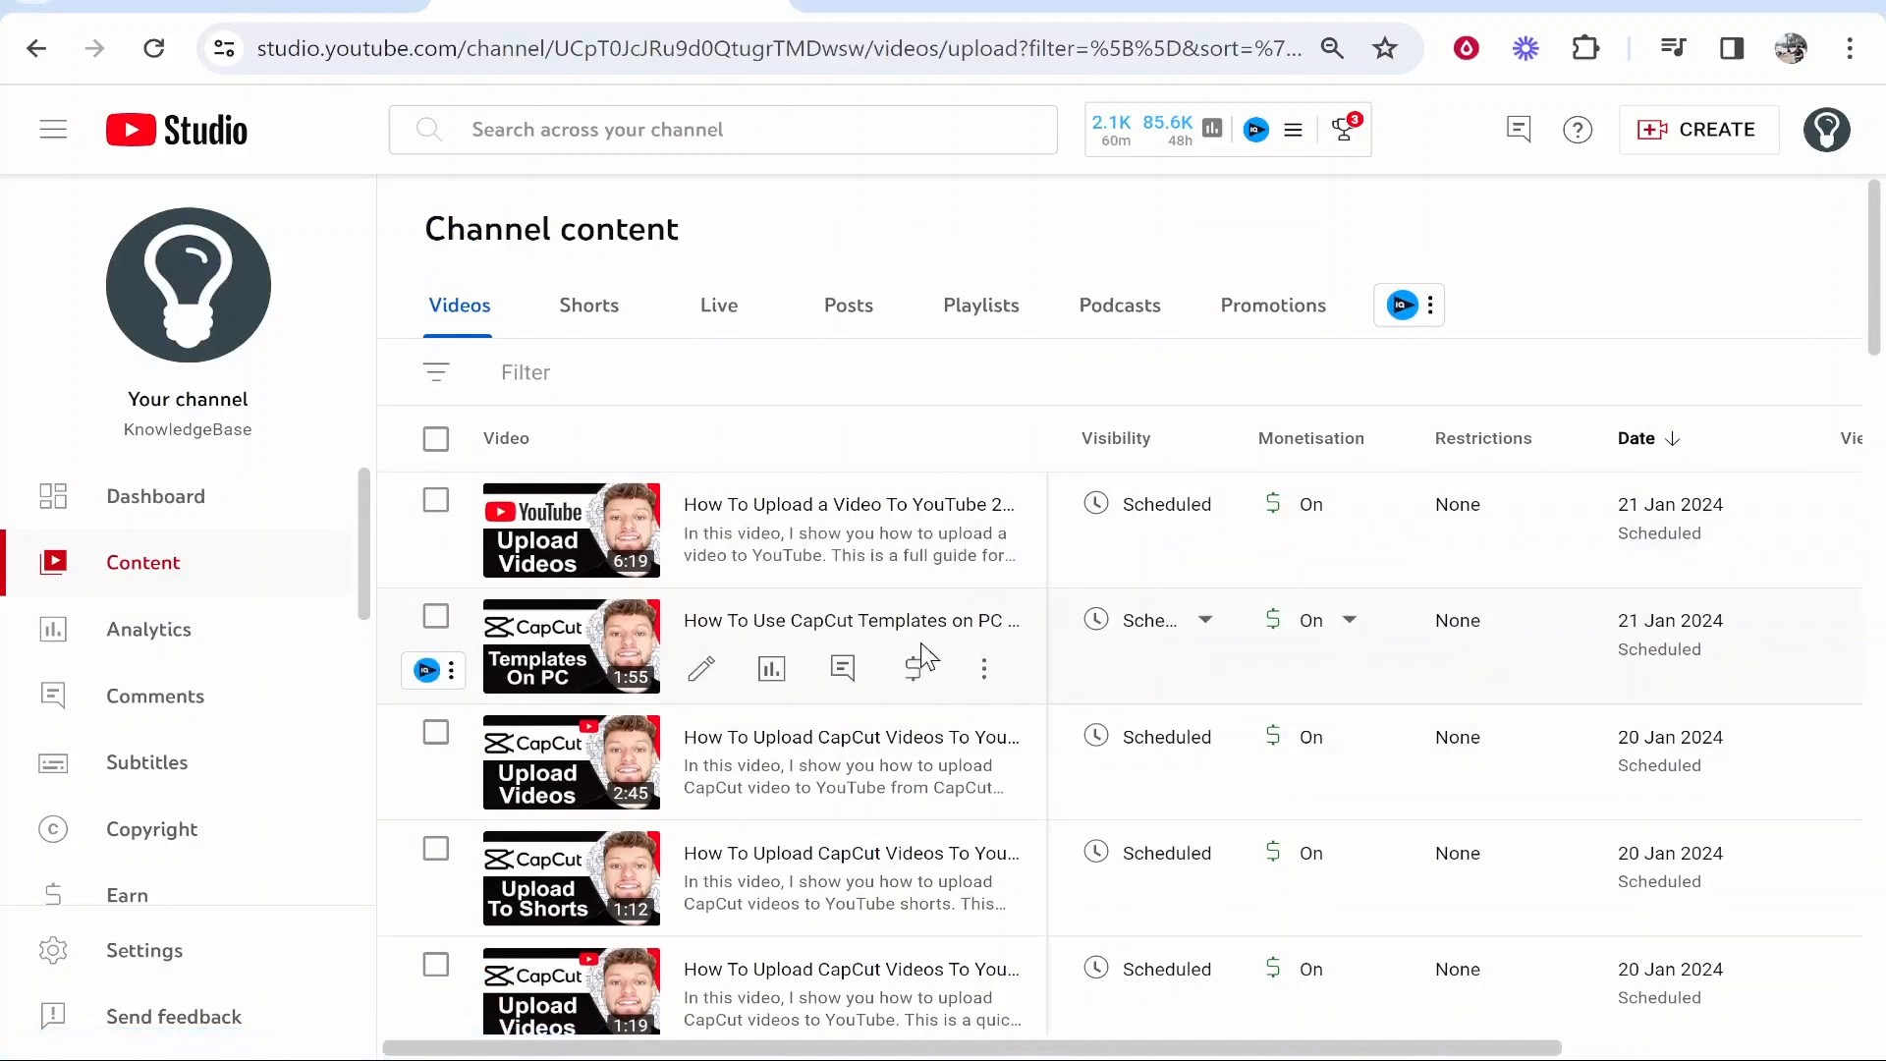
{"action": "mouse_move", "coordinate": [962, 860]}
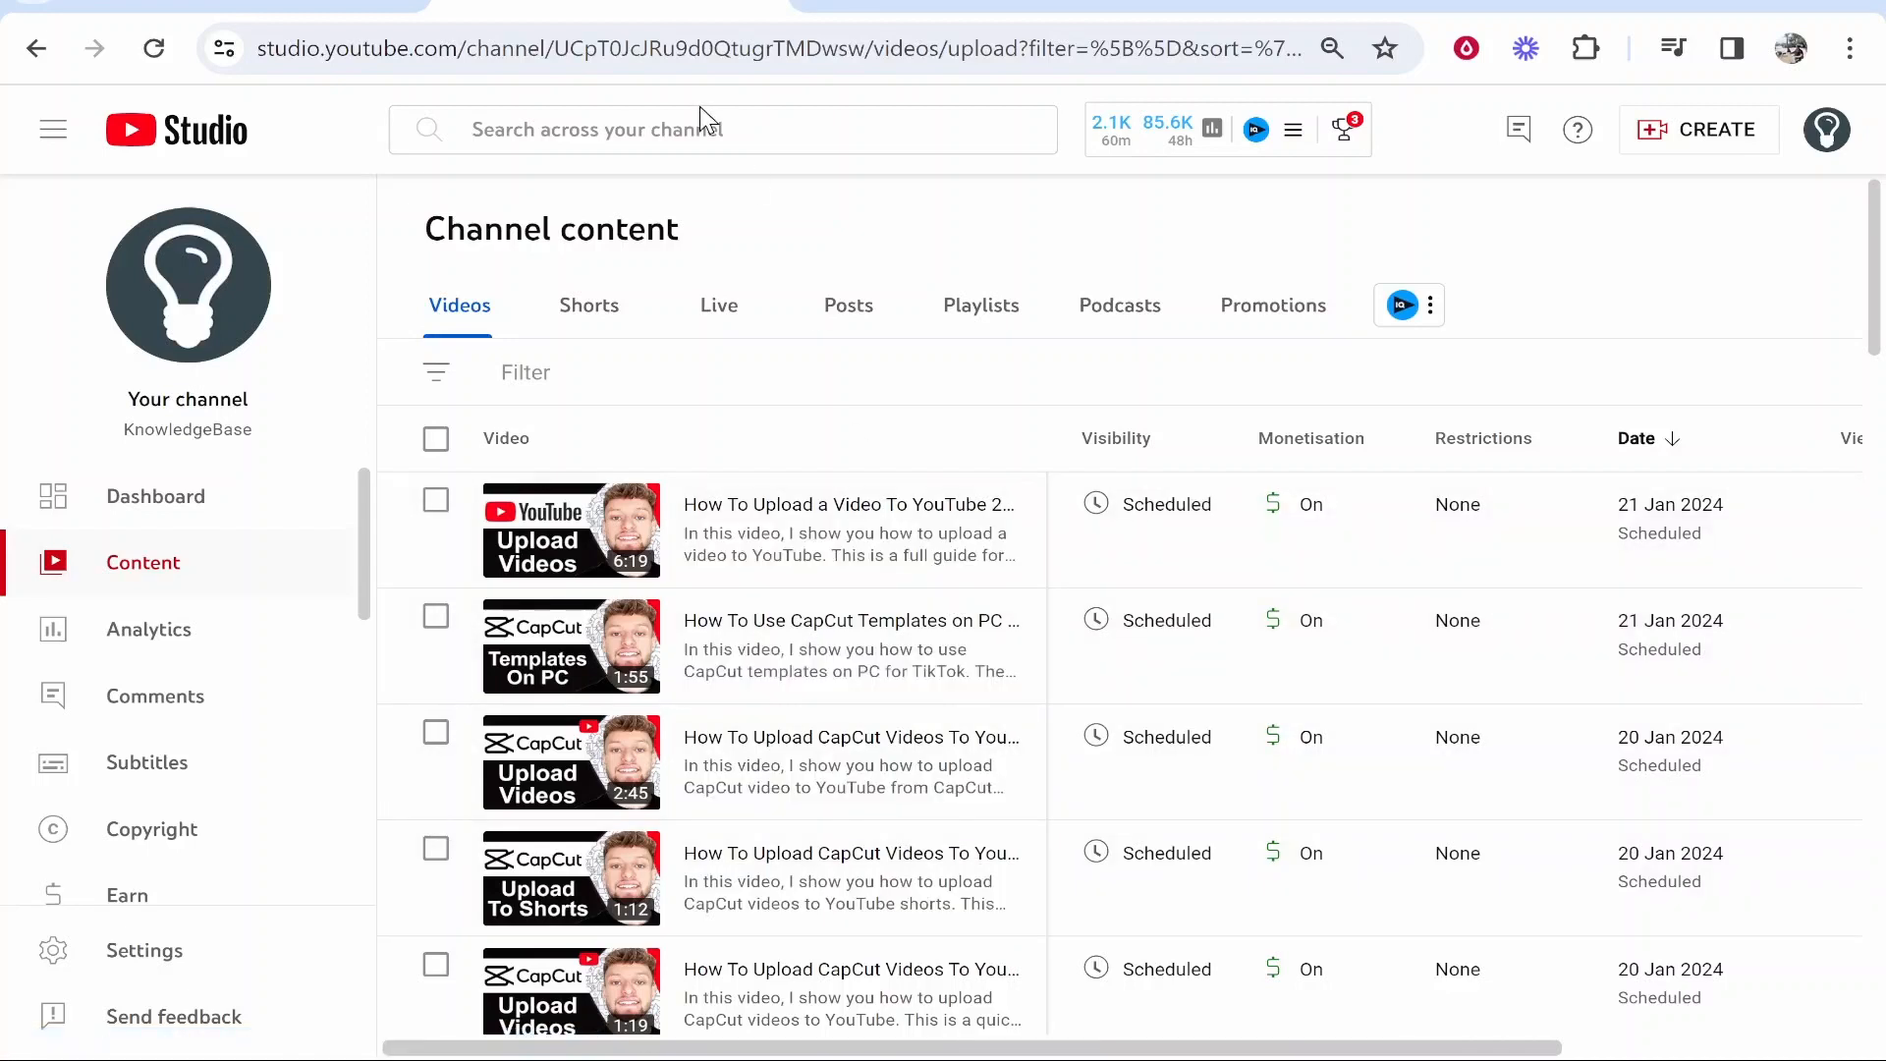
{"action": "mouse_move", "coordinate": [1297, 279]}
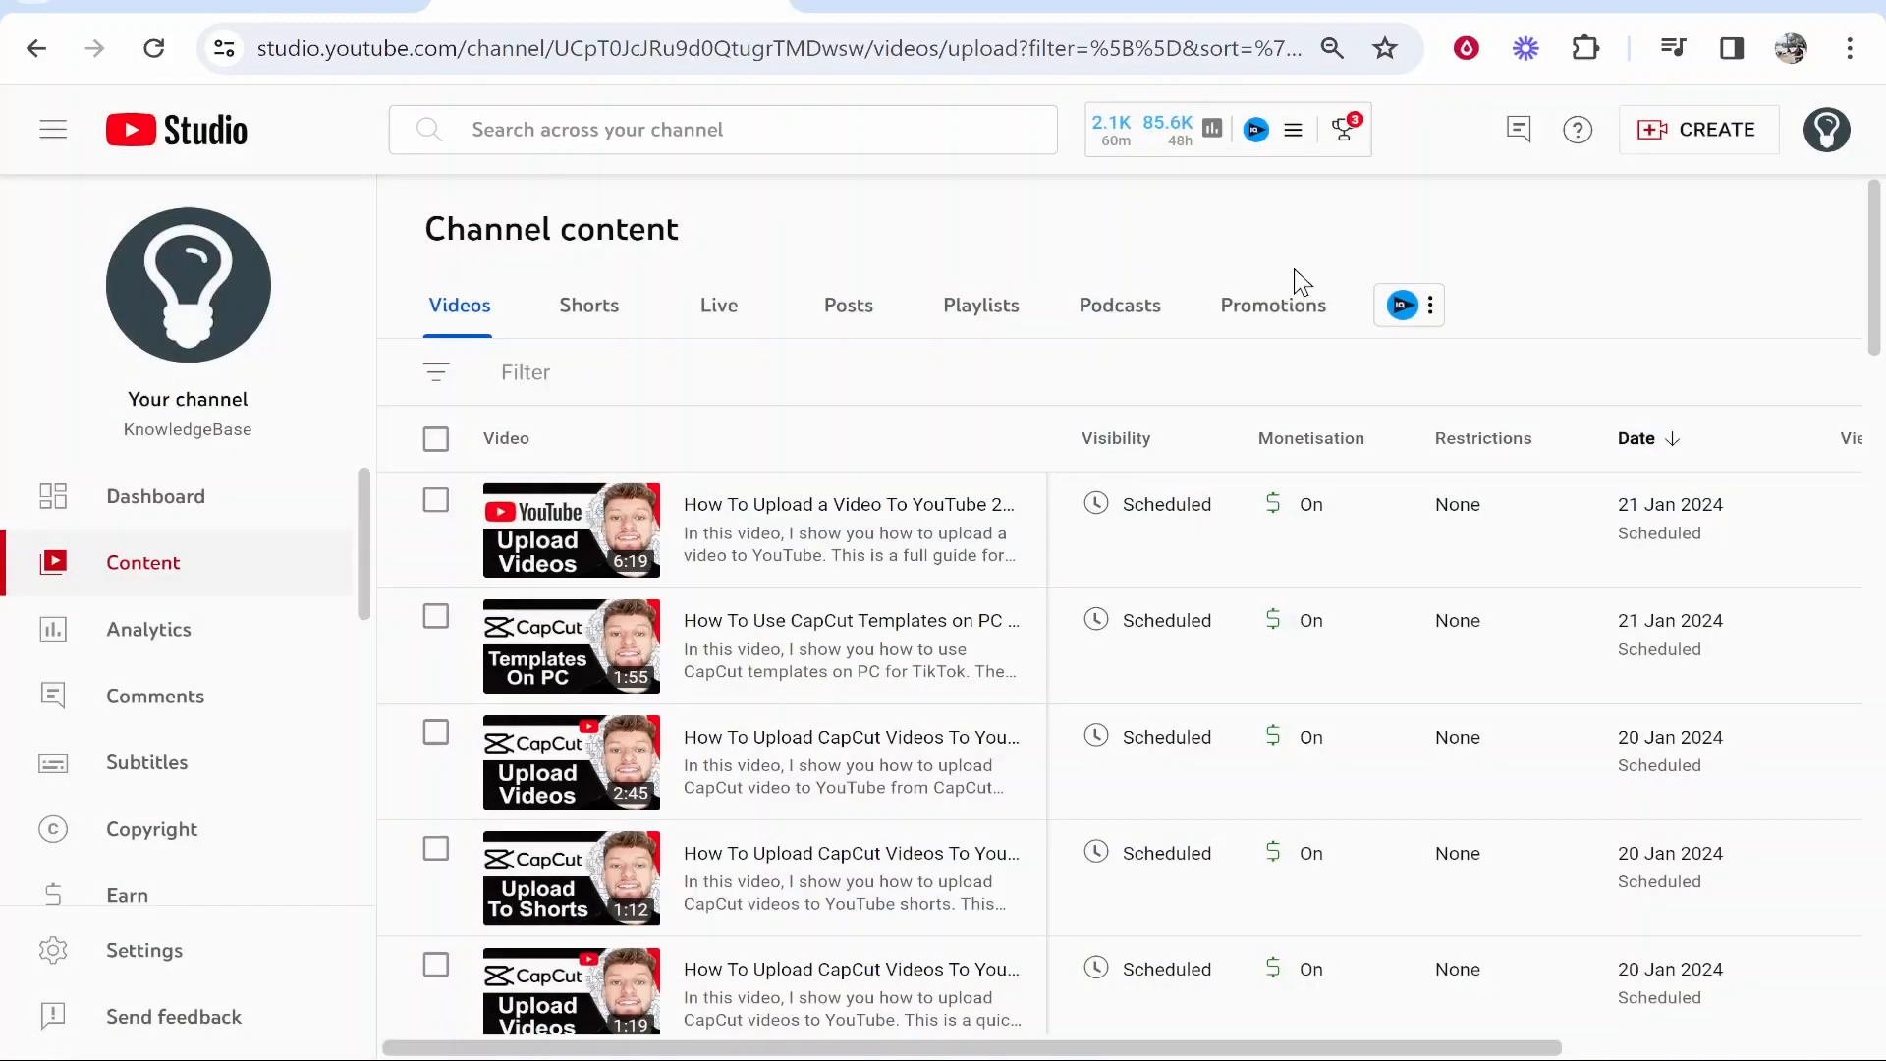
{"action": "scroll", "scroll_direction": "down", "scroll_amount": 3}
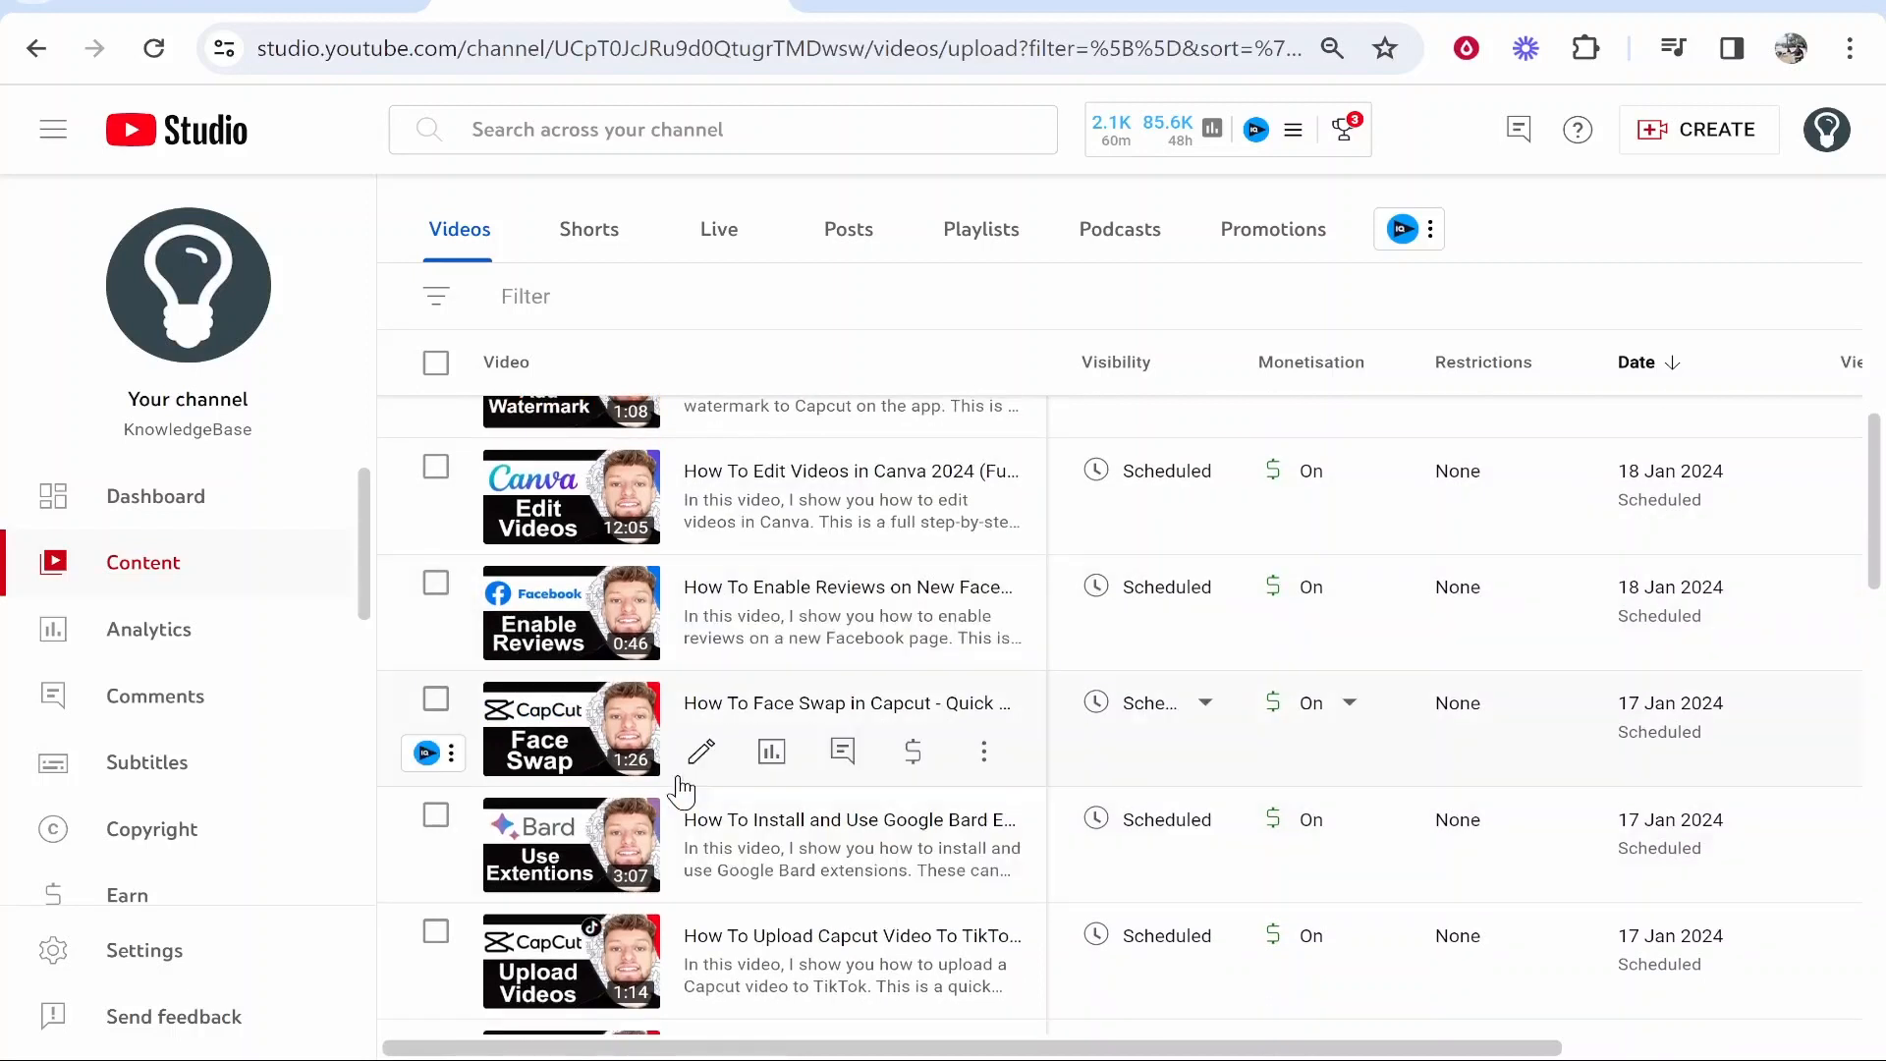
{"action": "scroll", "scroll_direction": "down", "scroll_amount": 3}
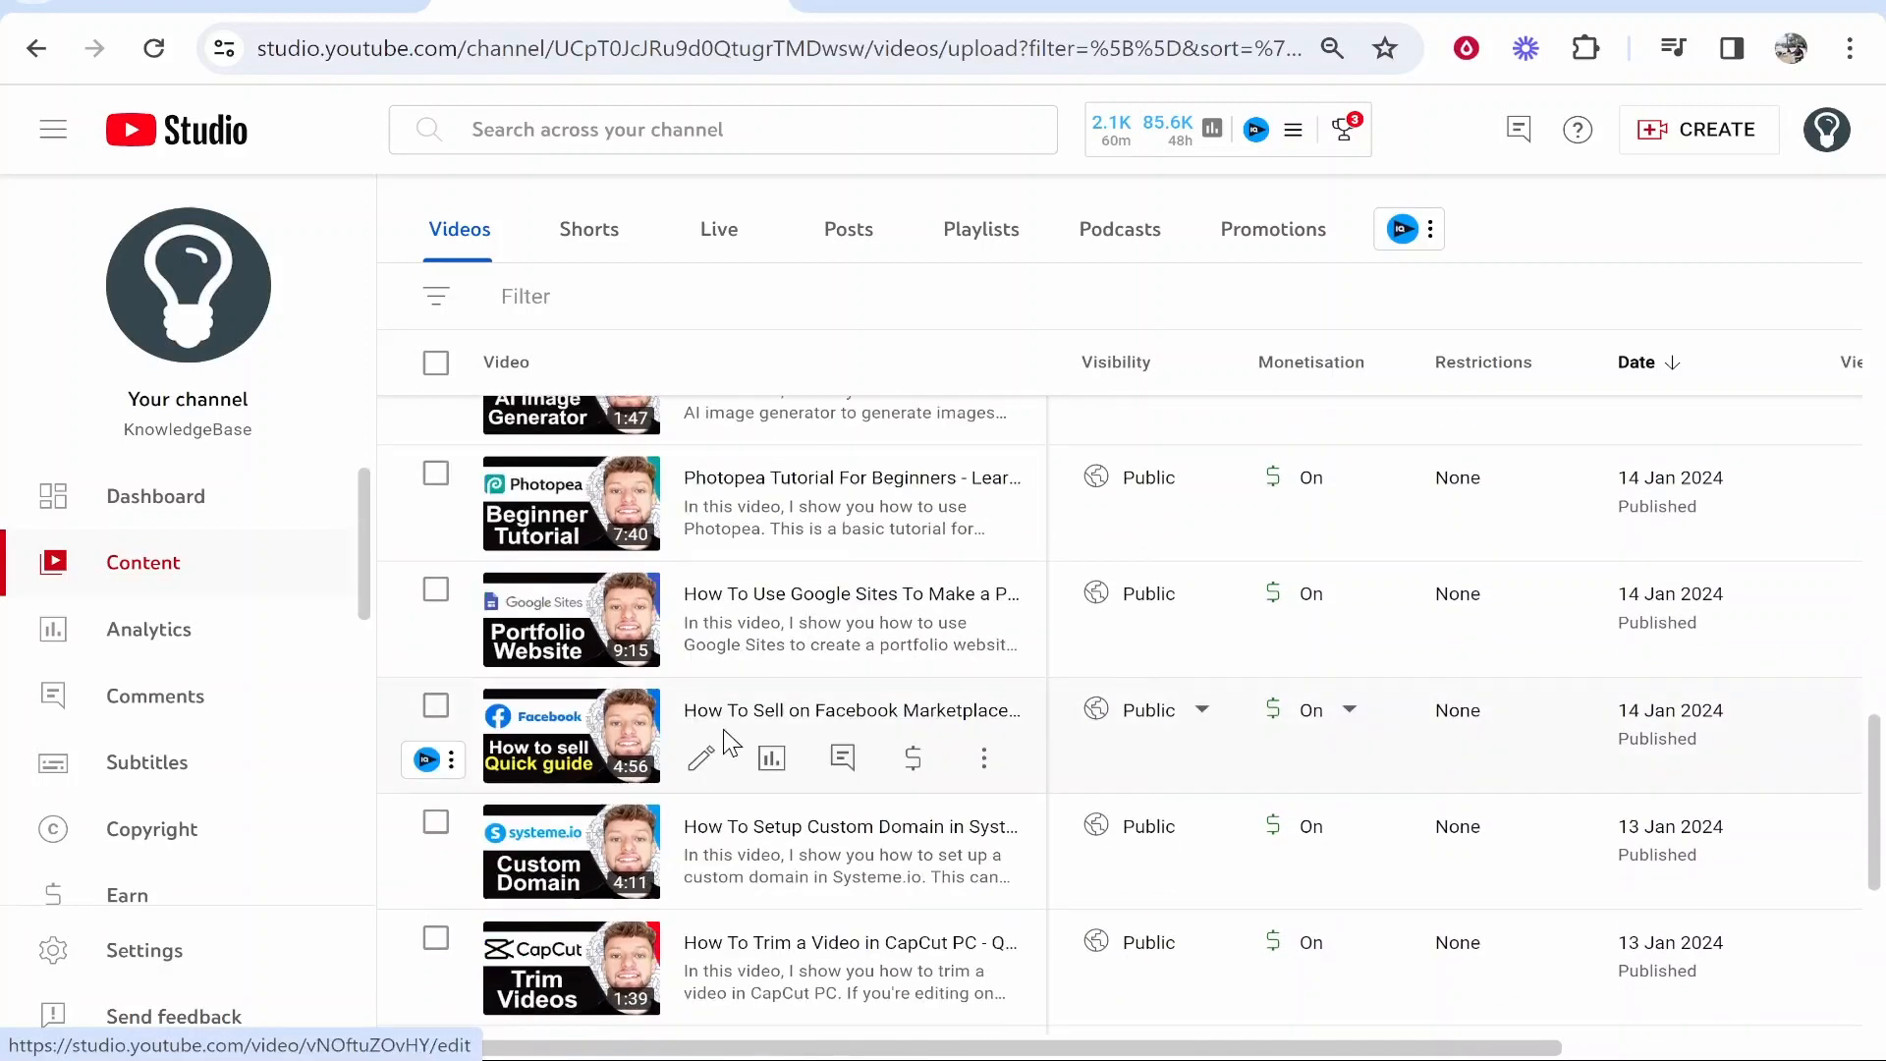
Step: Bring up the Facebook Marketplace video's details and switch to its Editor section
{"action": "left_click", "coordinate": [699, 758]}
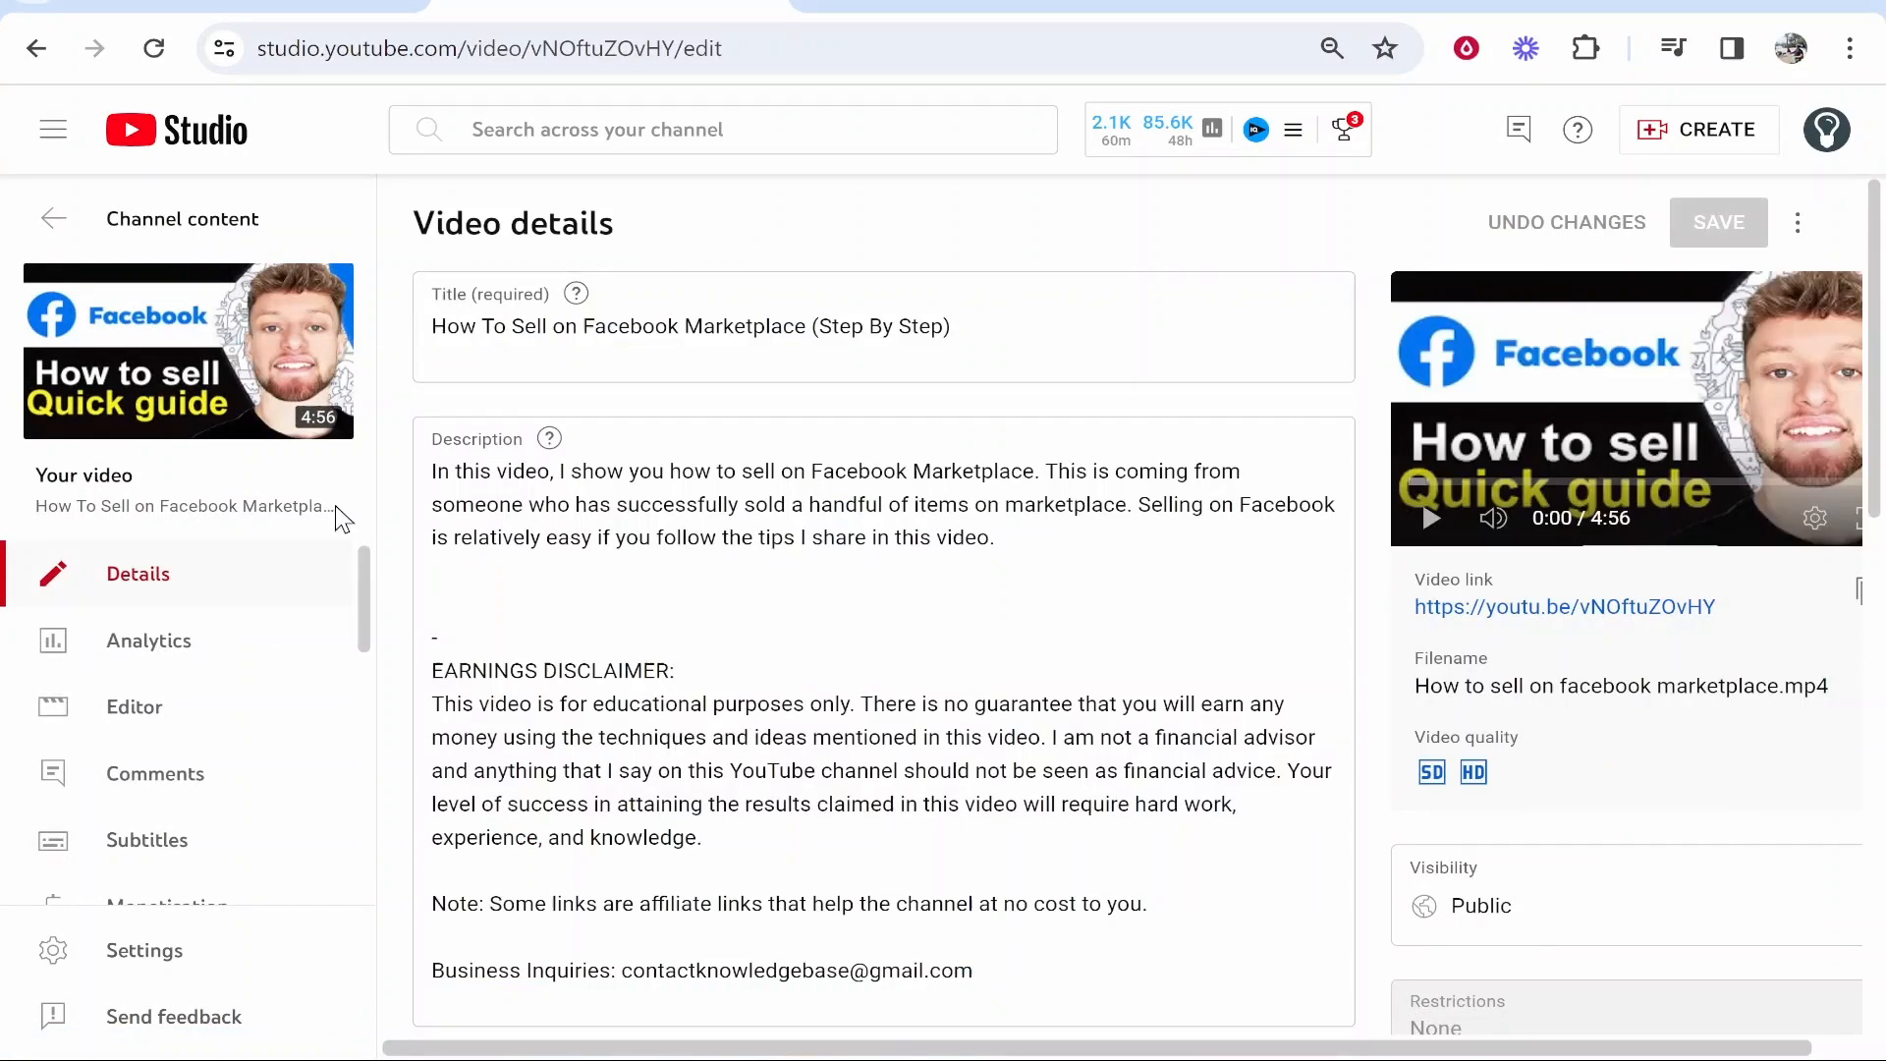
{"action": "left_click", "coordinate": [689, 326]}
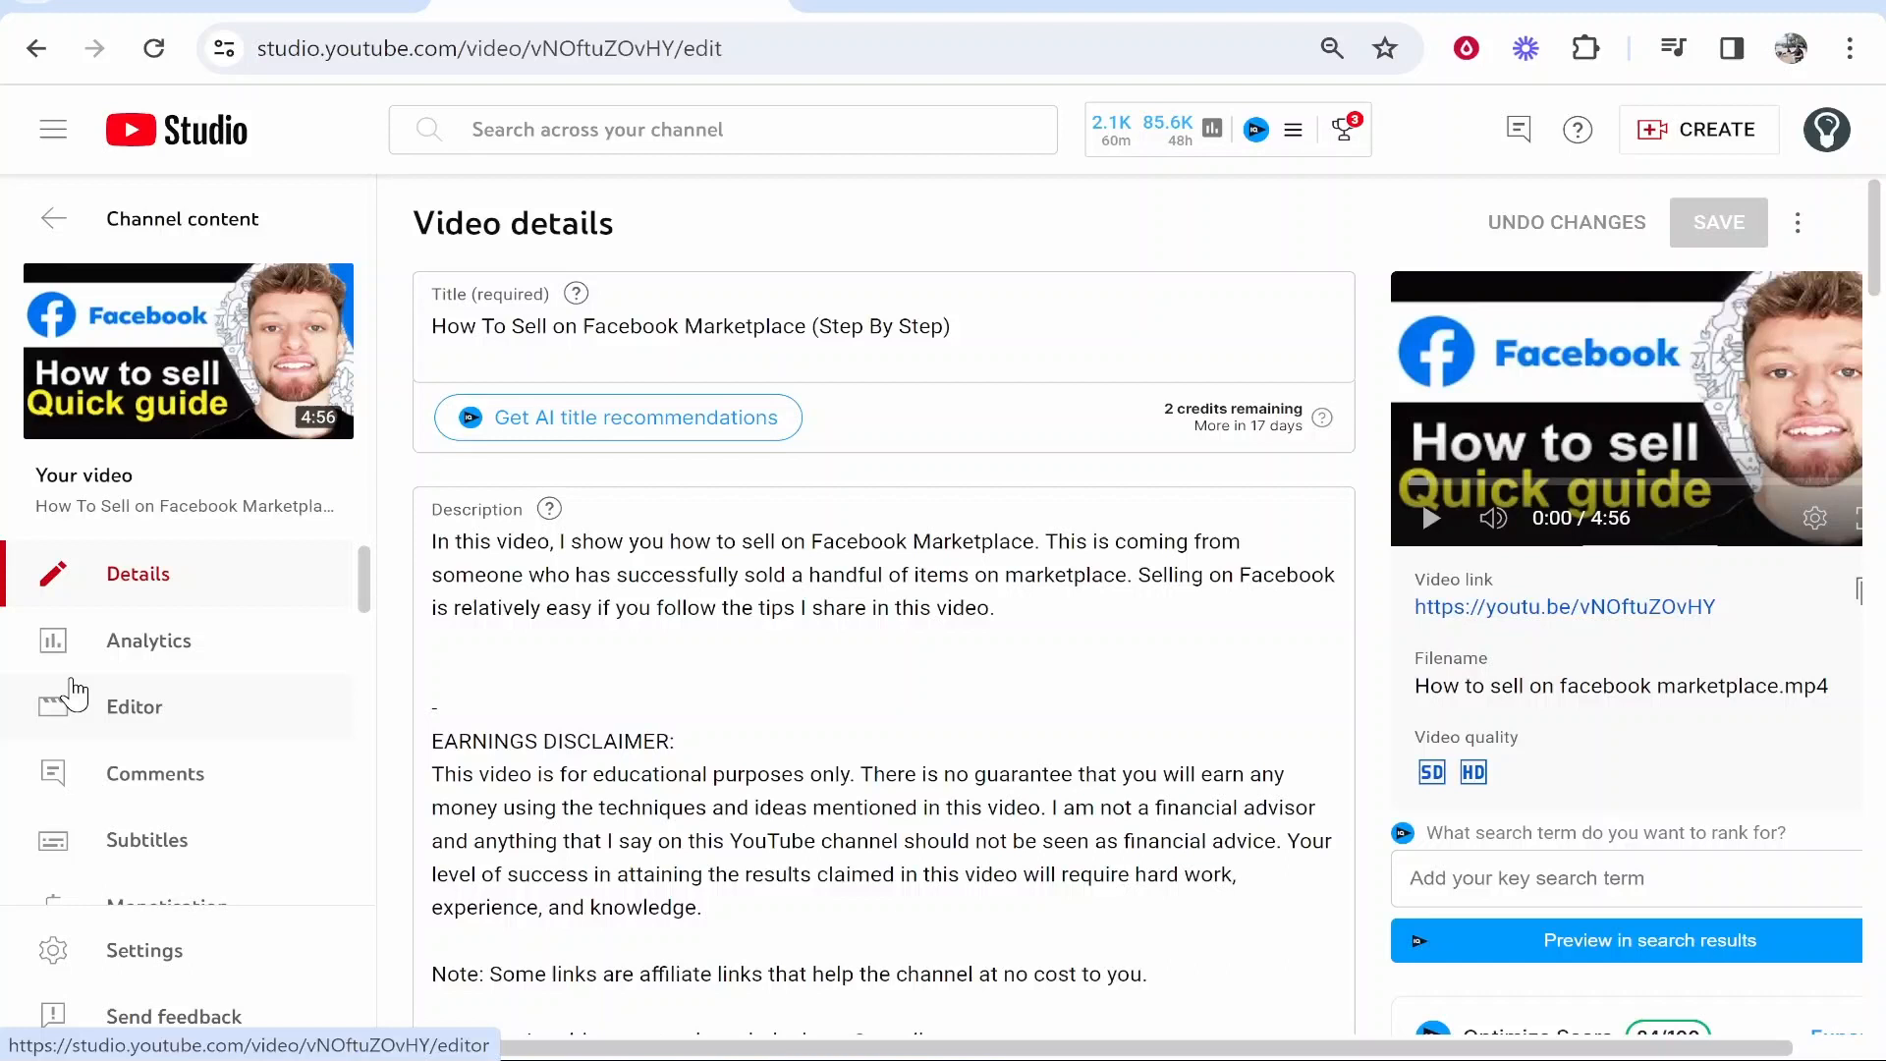
{"action": "left_click", "coordinate": [134, 705]}
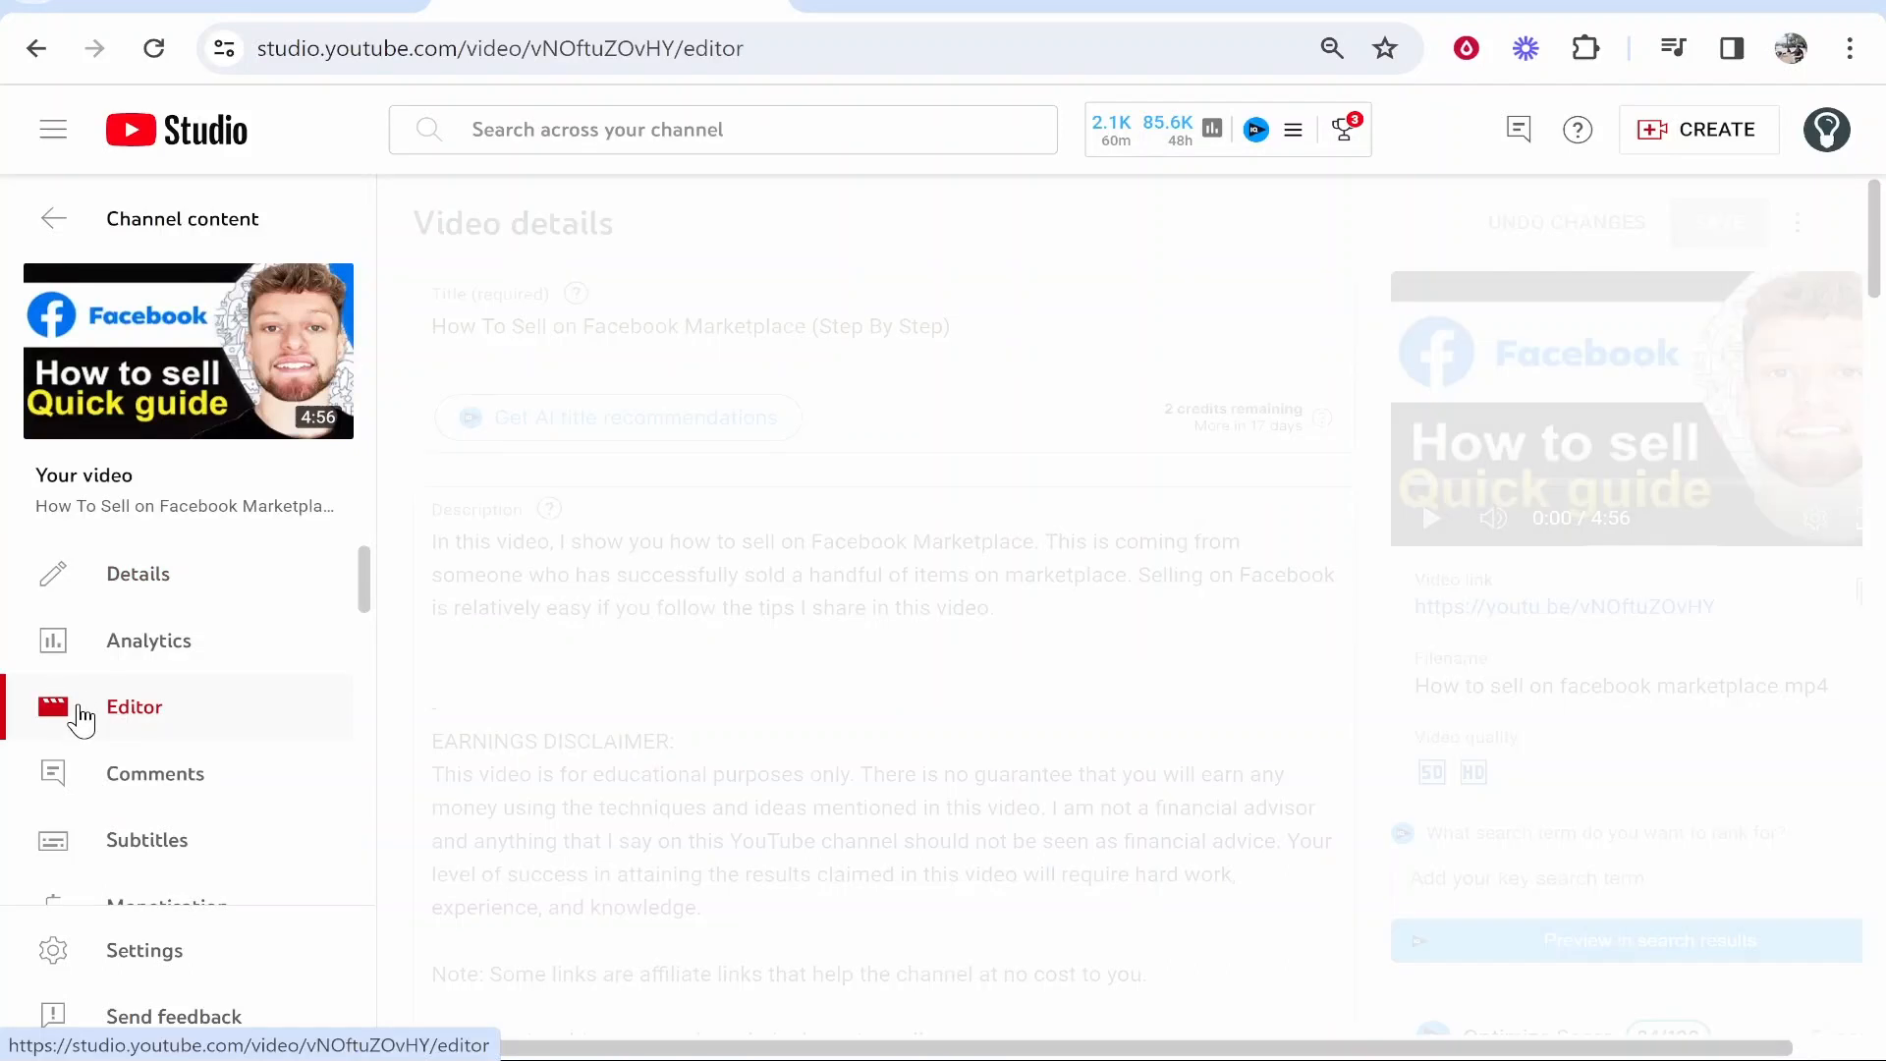
Step: Start the Trim and cut tool on the Marketplace video's timeline
{"action": "left_click", "coordinate": [133, 705]}
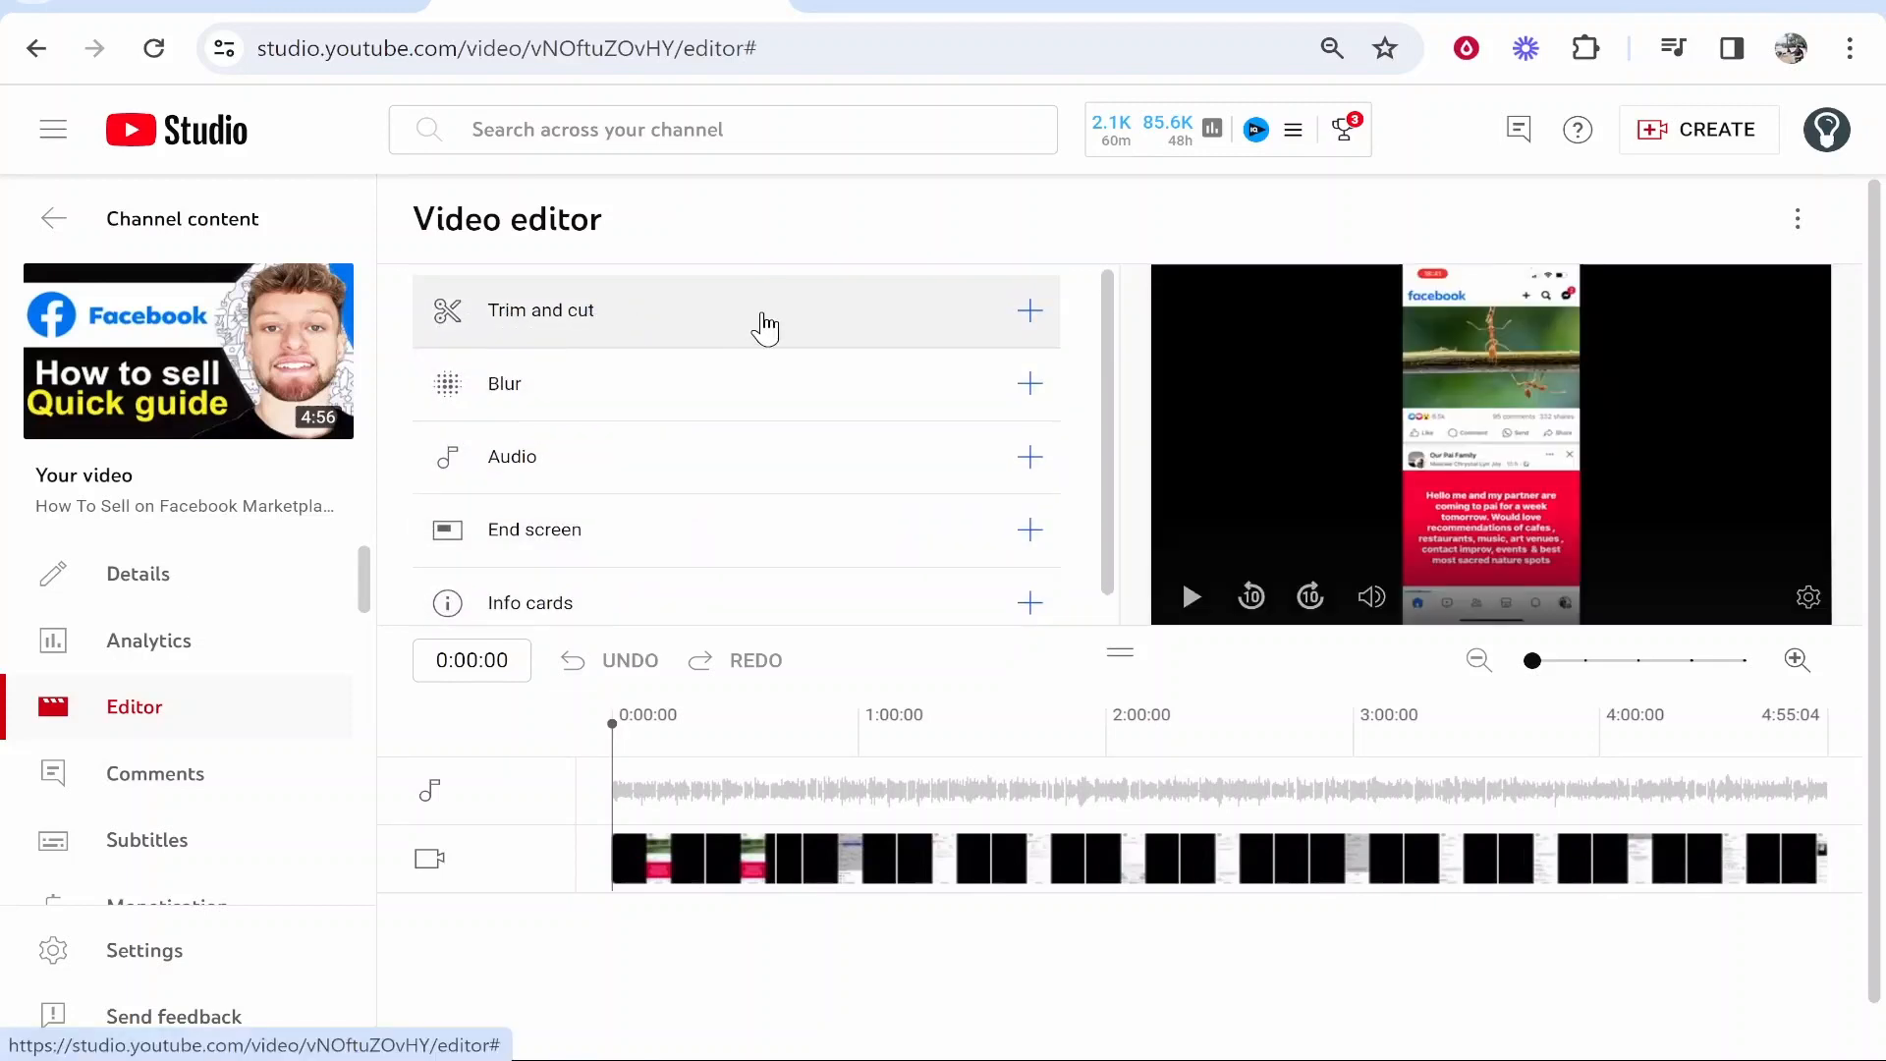
{"action": "left_click", "coordinate": [541, 309]}
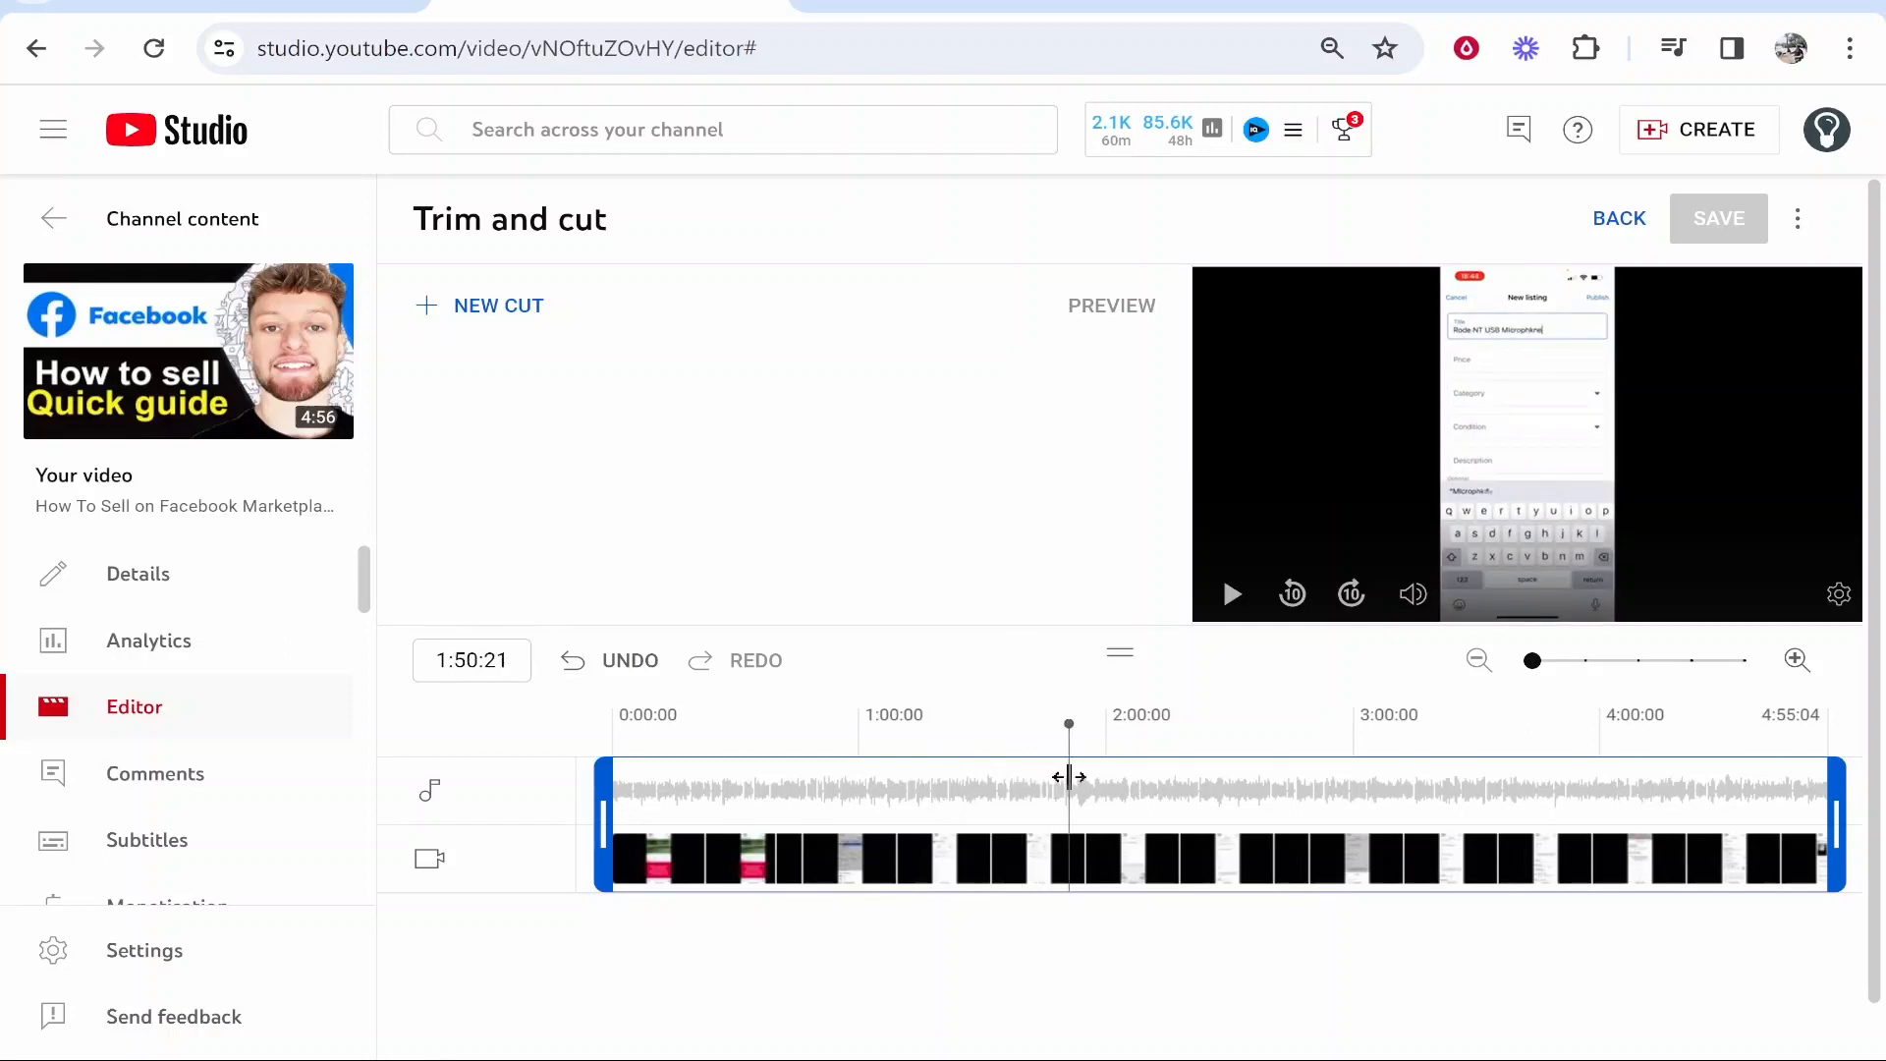
{"action": "mouse_move", "coordinate": [1088, 823]}
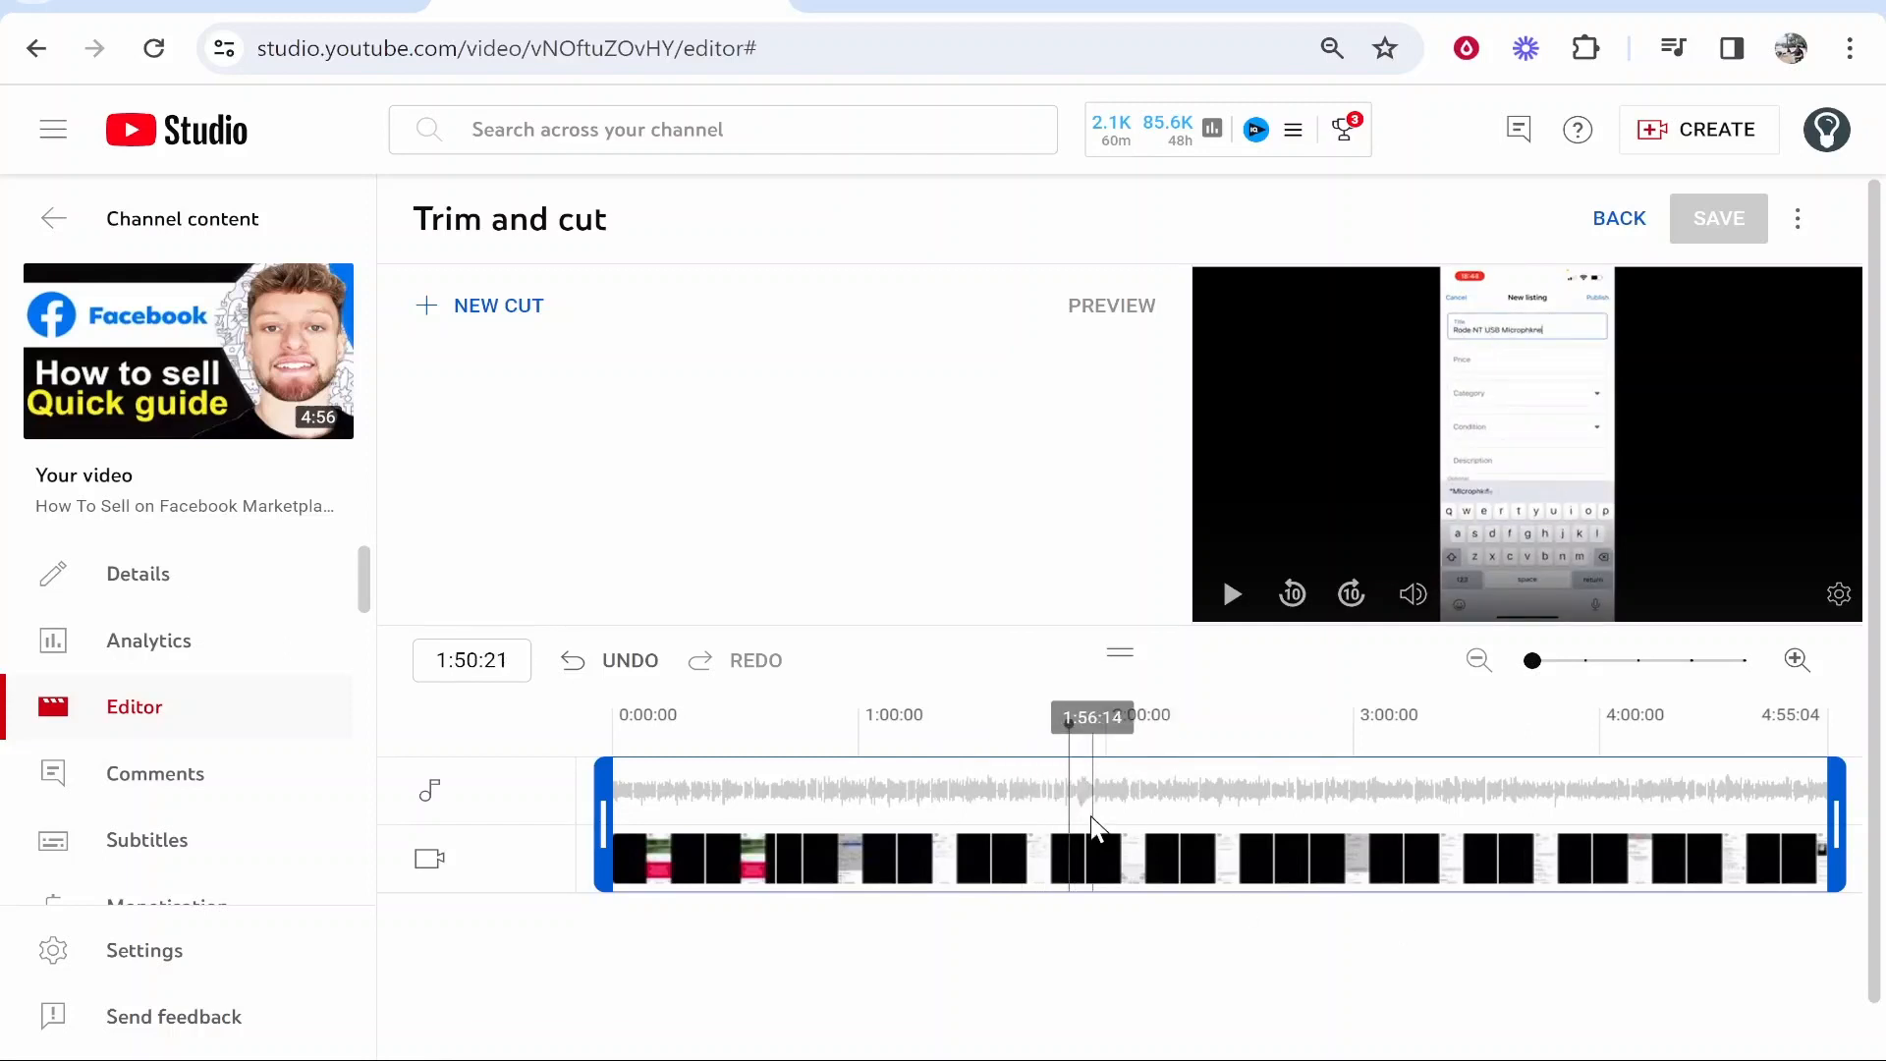
Step: Add a New Cut section on the timeline ending at 2:27:13
{"action": "left_click", "coordinate": [497, 305]}
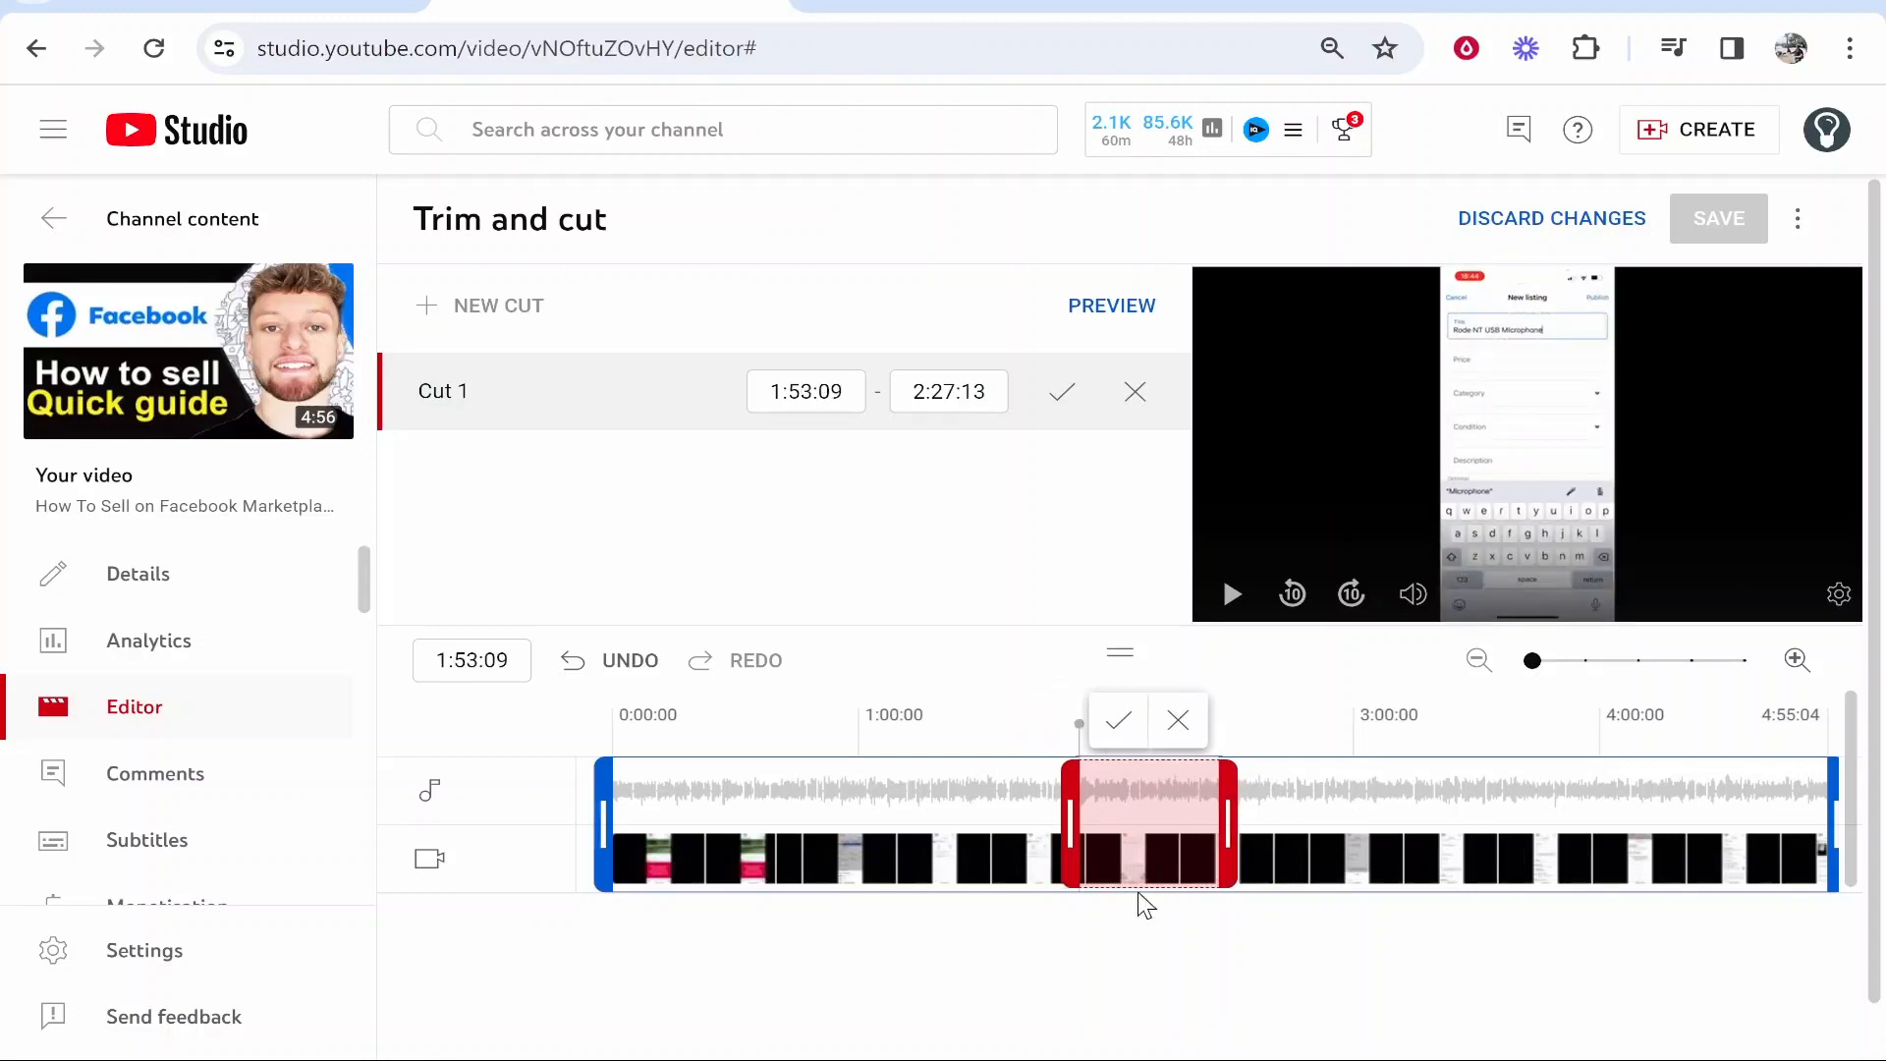
{"action": "mouse_move", "coordinate": [1082, 752]}
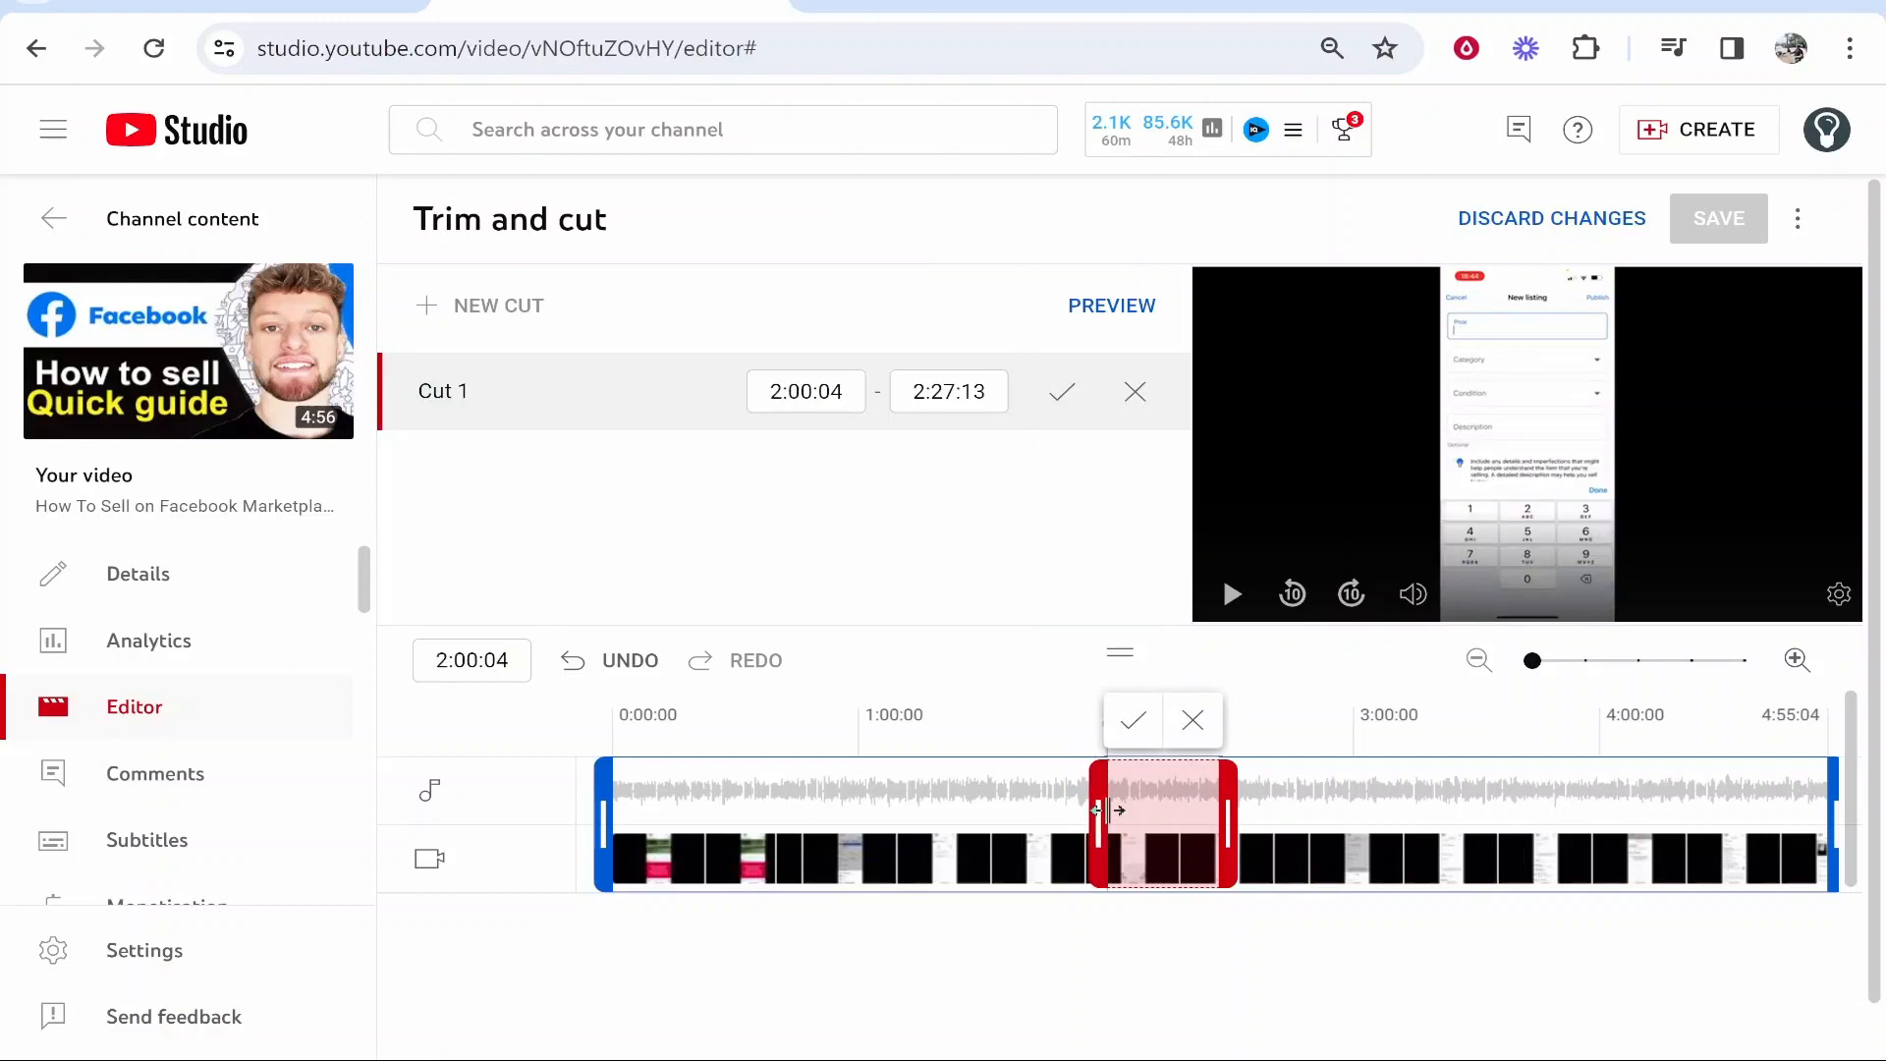
{"action": "mouse_move", "coordinate": [1132, 731]}
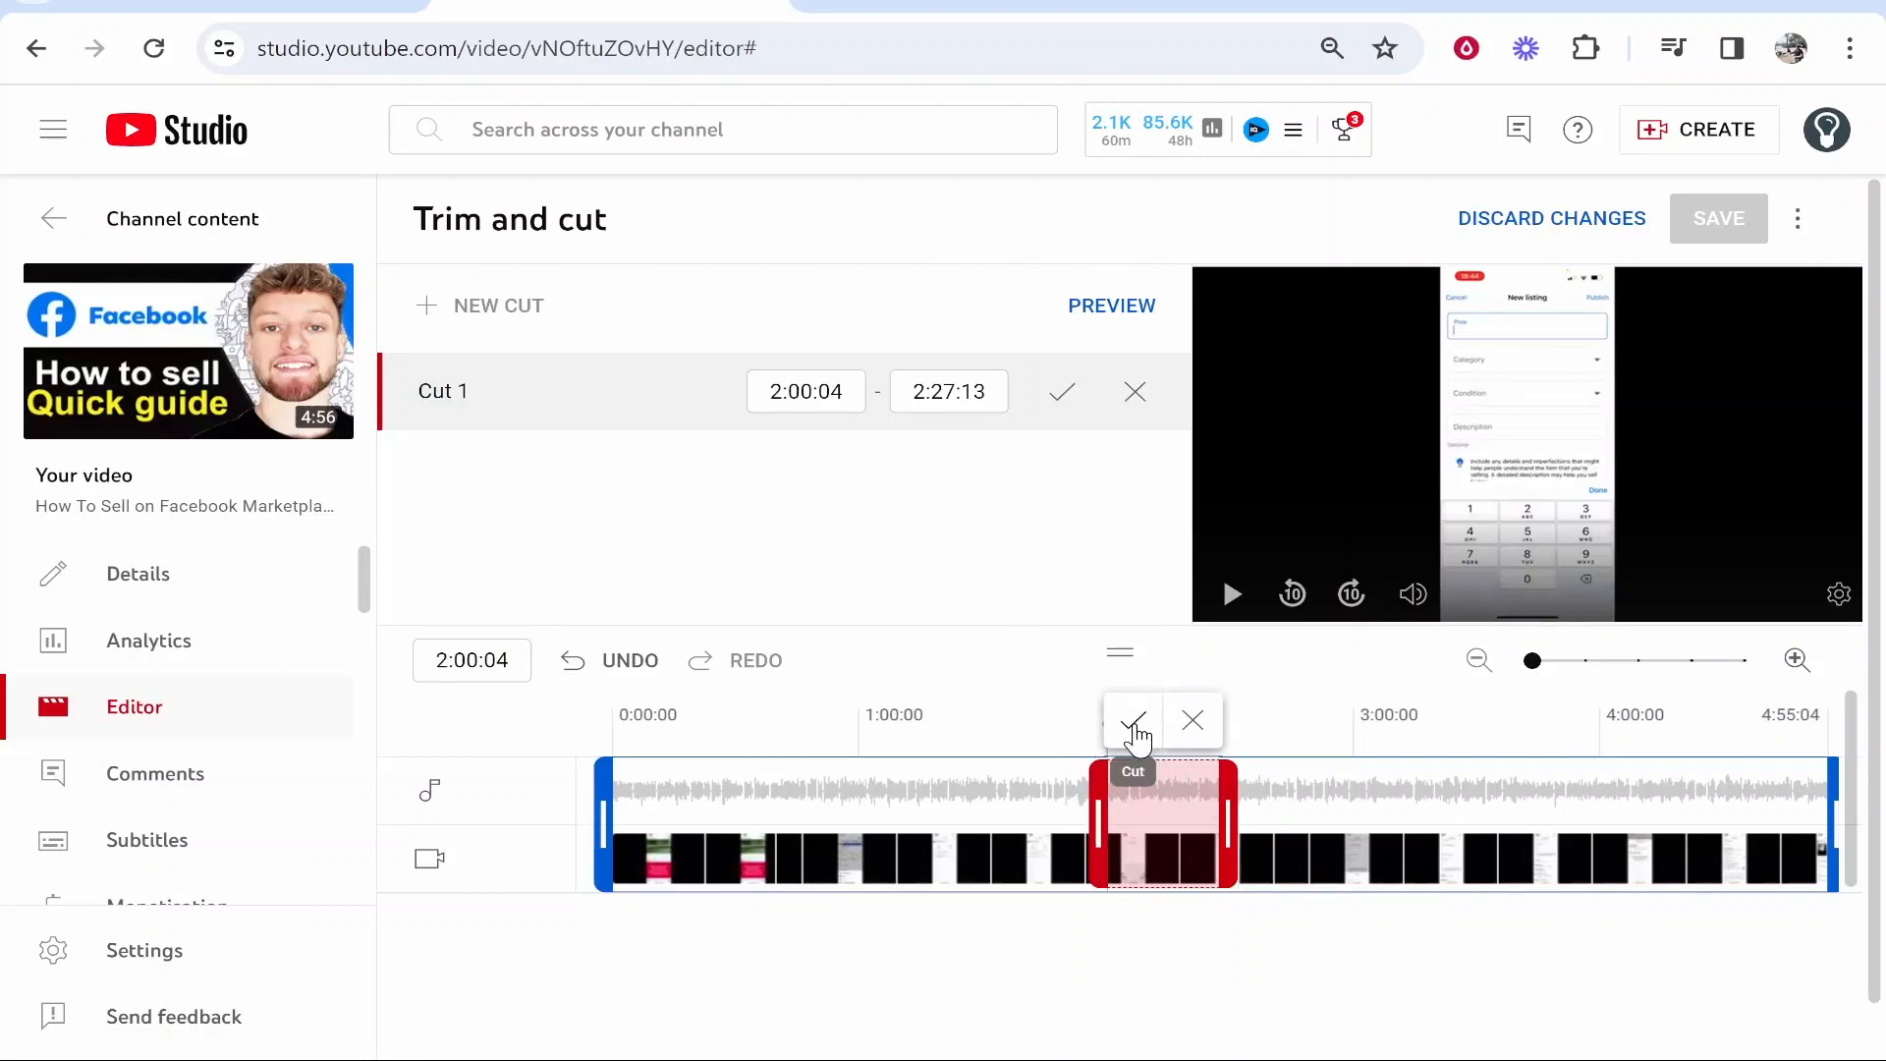
Step: Confirm Cut 1 (2:00:04–2:27:13) so the section is removed, leaving Save enabled
{"action": "left_click", "coordinate": [1132, 719]}
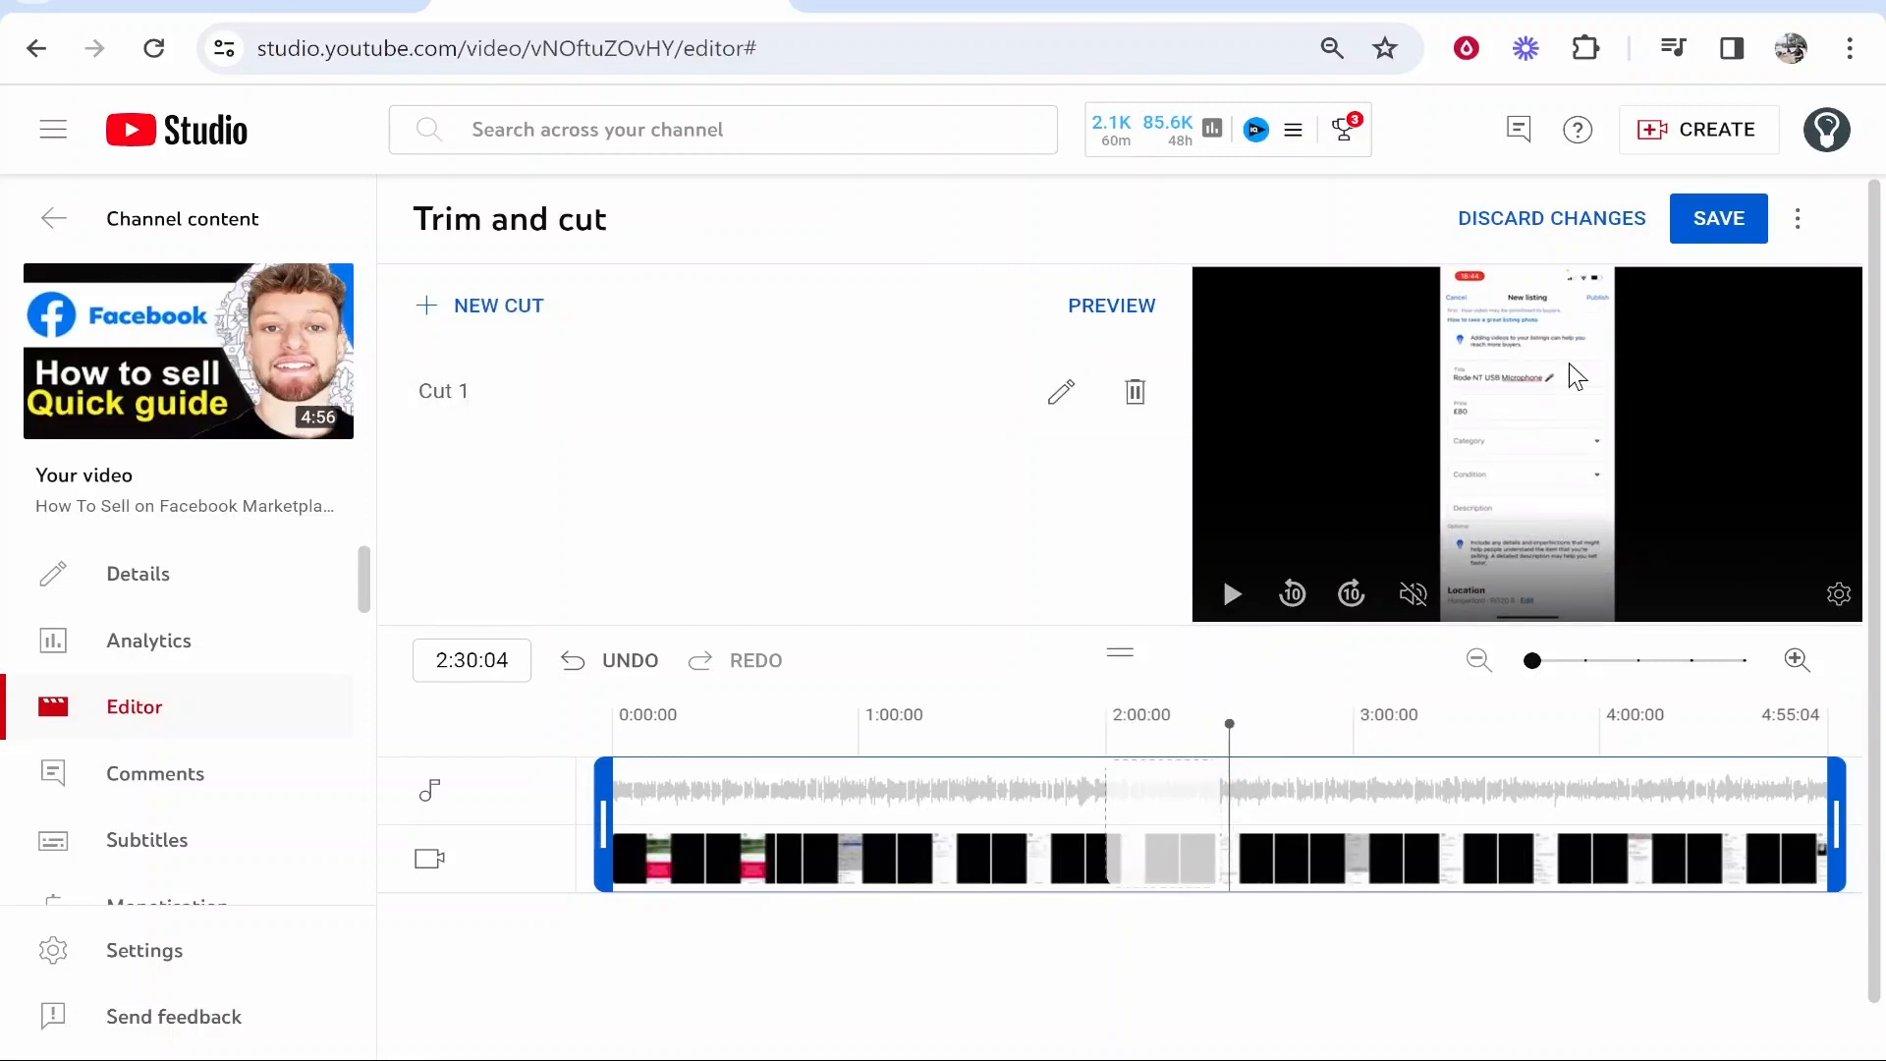
{"action": "mouse_move", "coordinate": [1329, 788]}
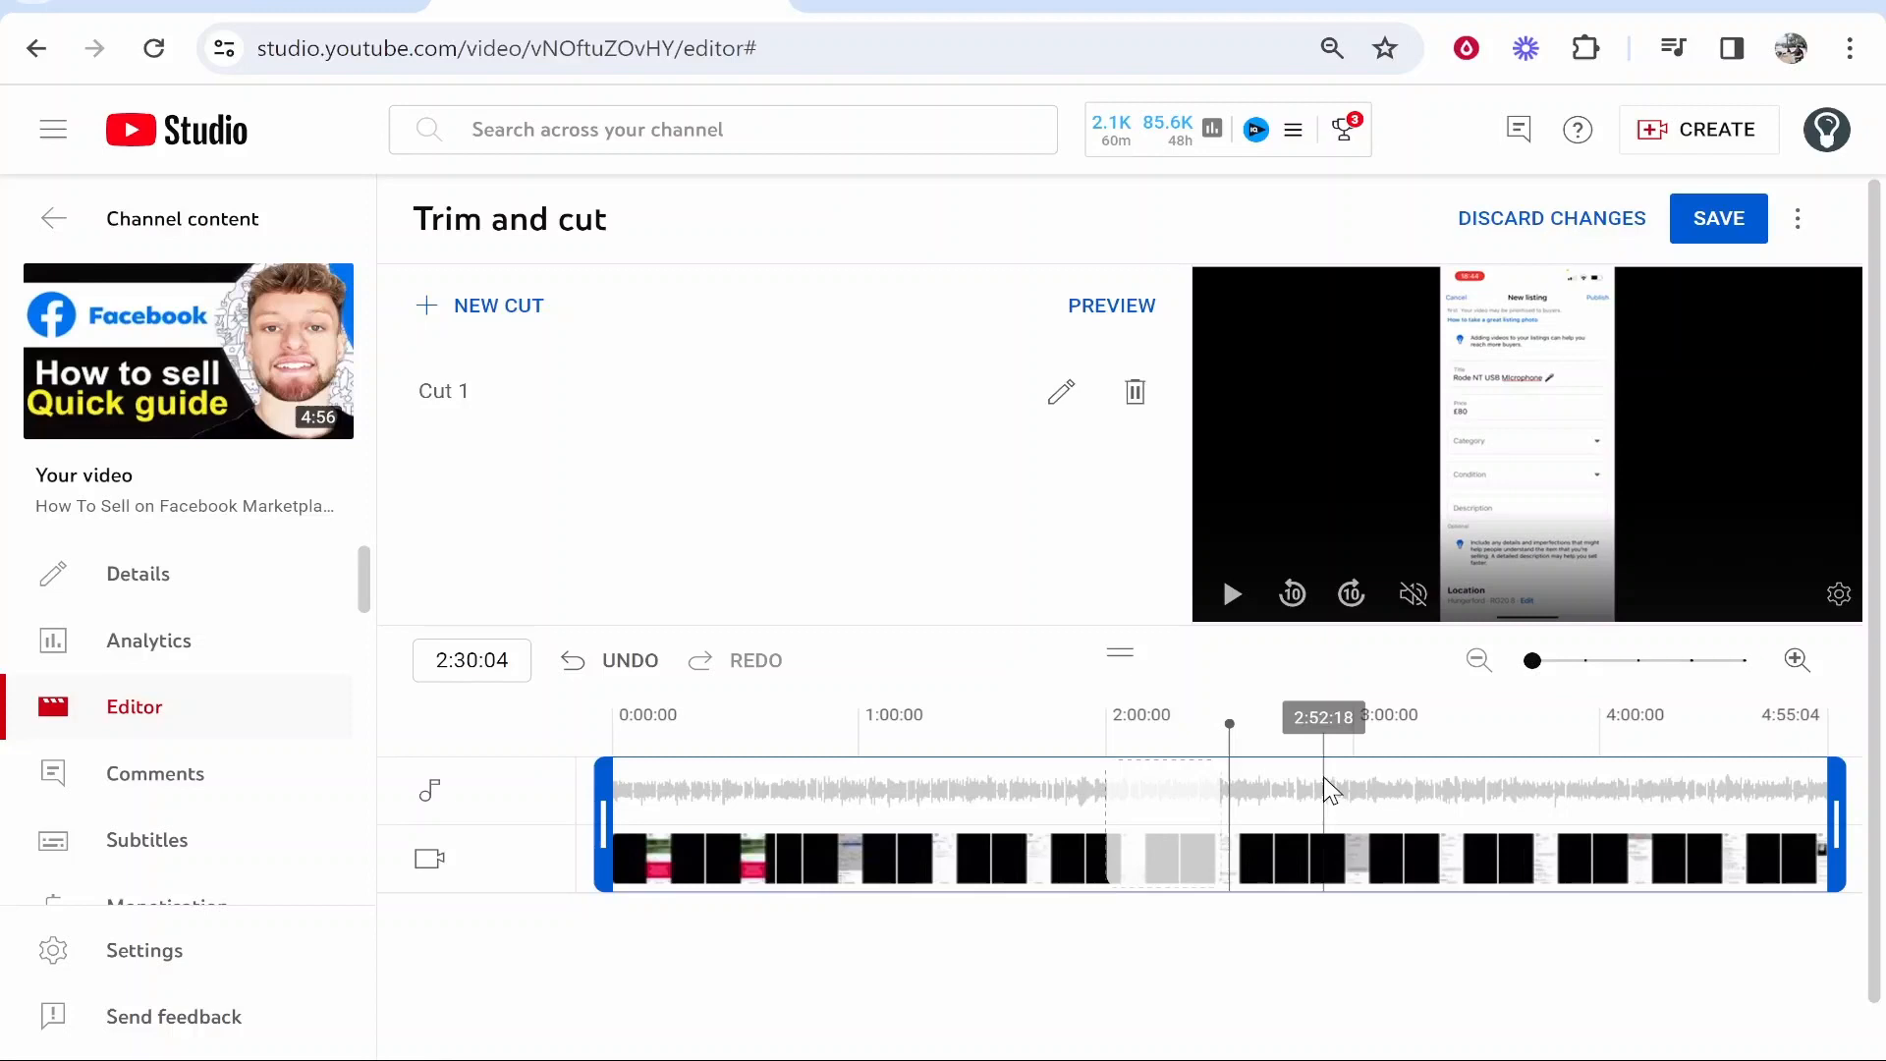